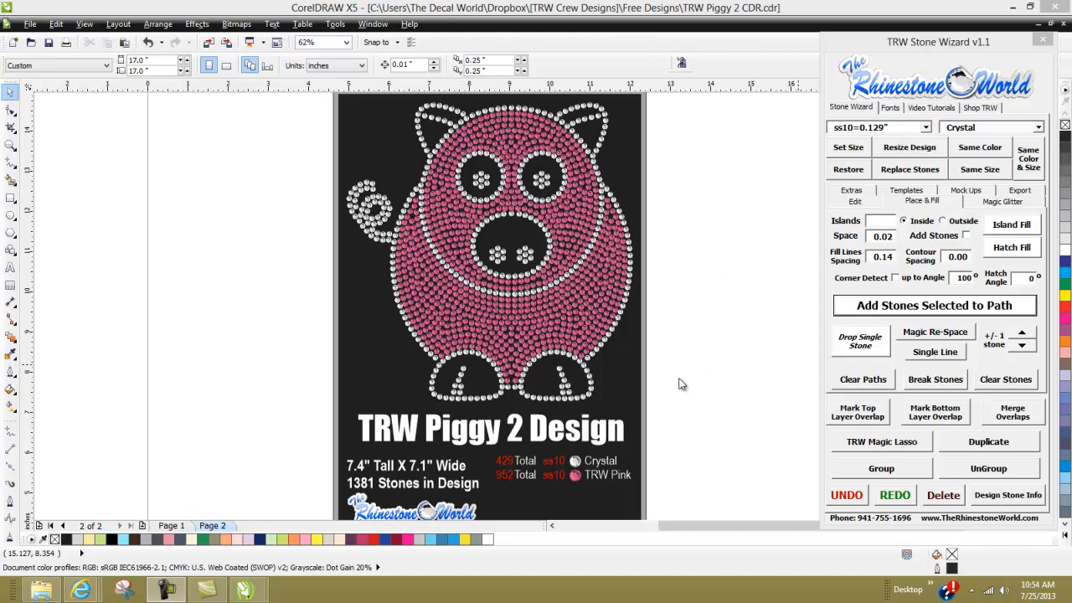
pyautogui.moveTo(687, 333)
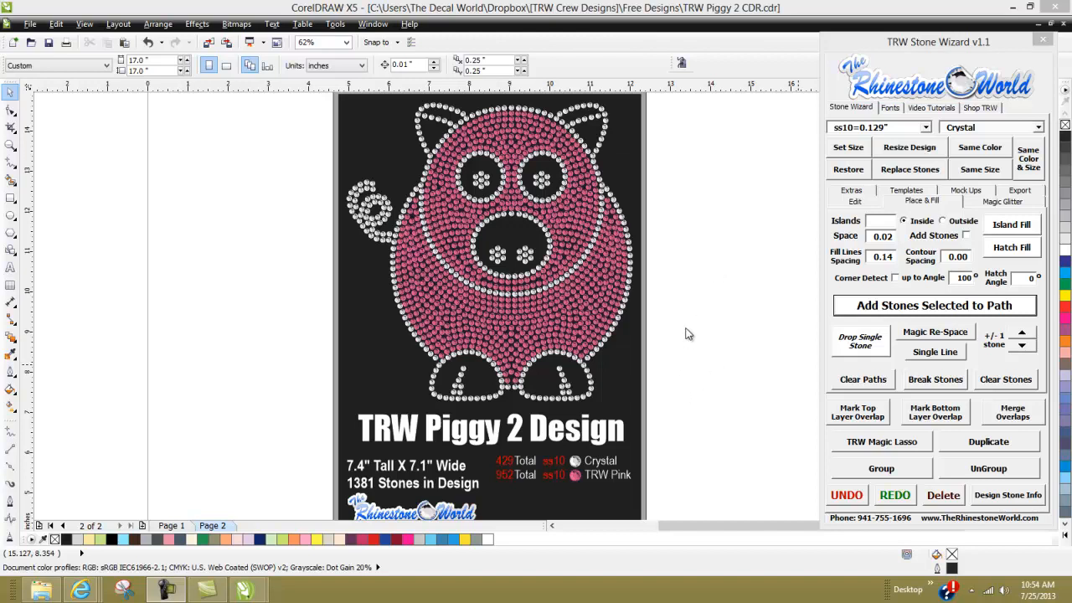
pyautogui.moveTo(700, 320)
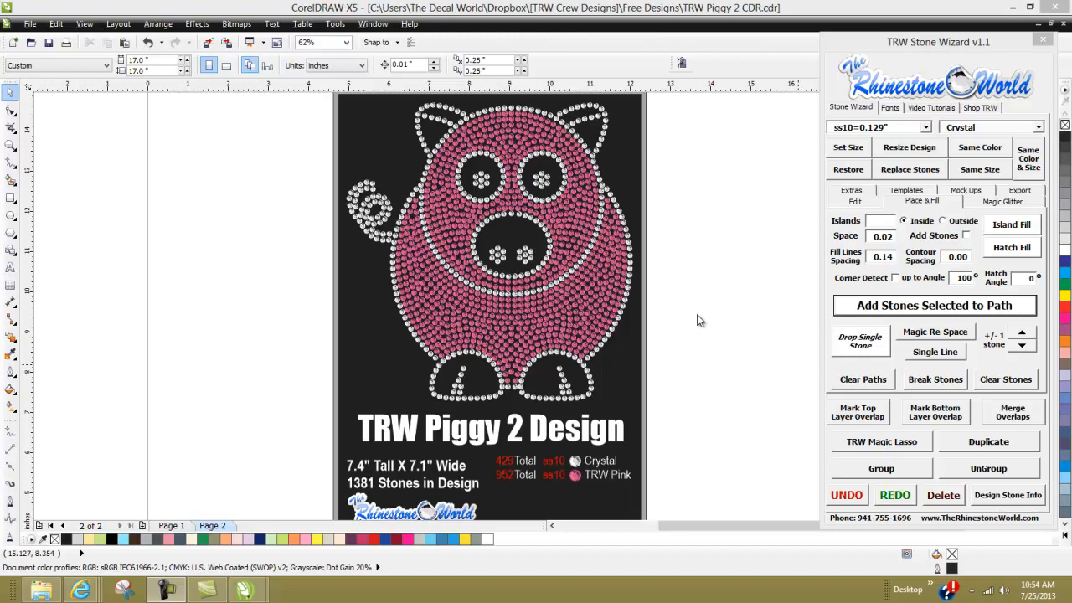
pyautogui.moveTo(697, 310)
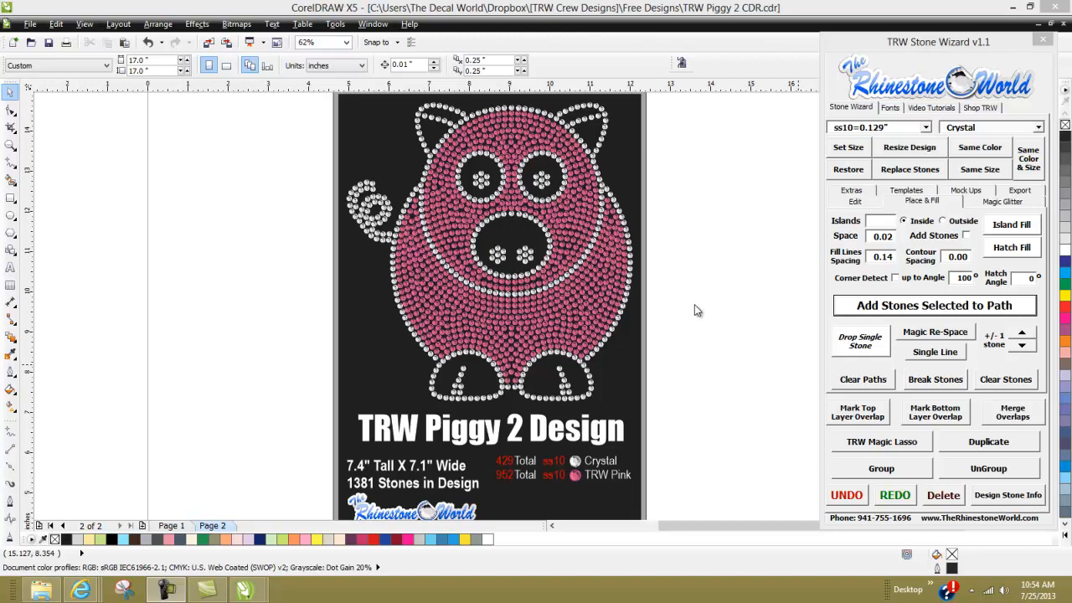
pyautogui.moveTo(585, 419)
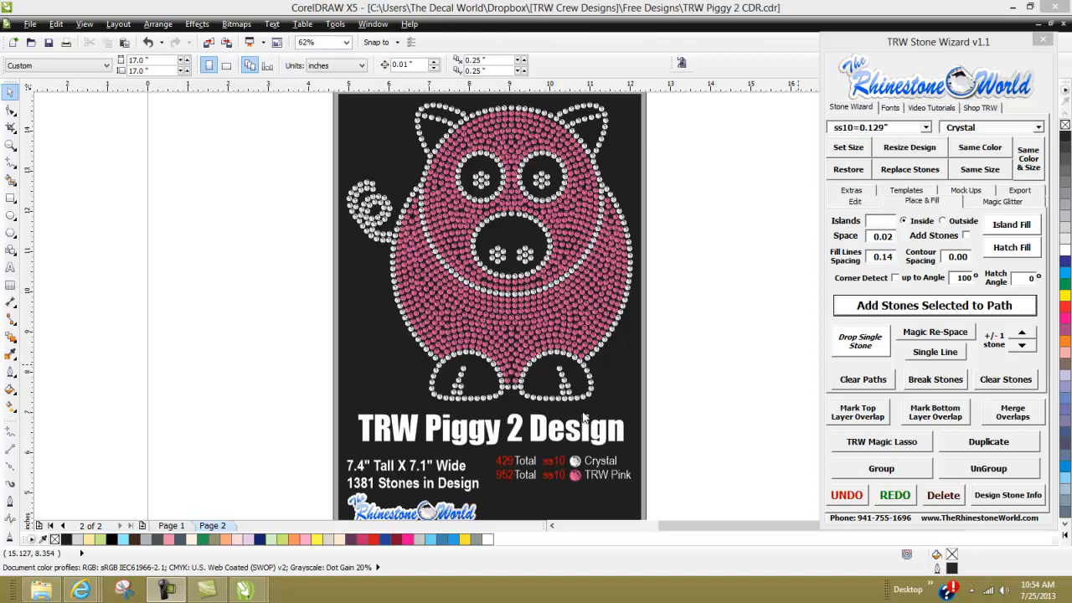
pyautogui.moveTo(342, 359)
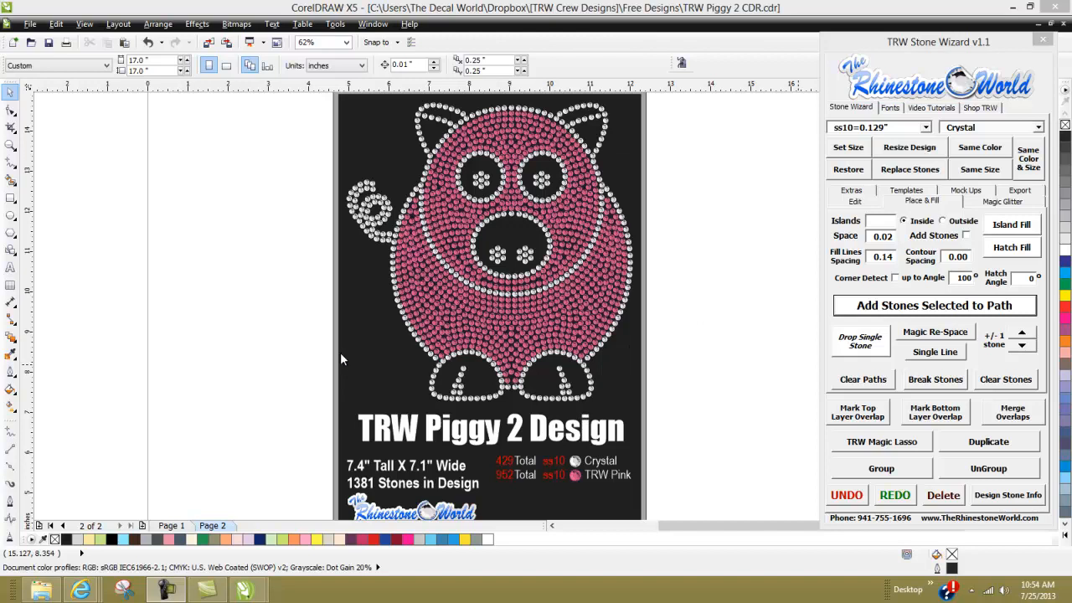
pyautogui.moveTo(511, 285)
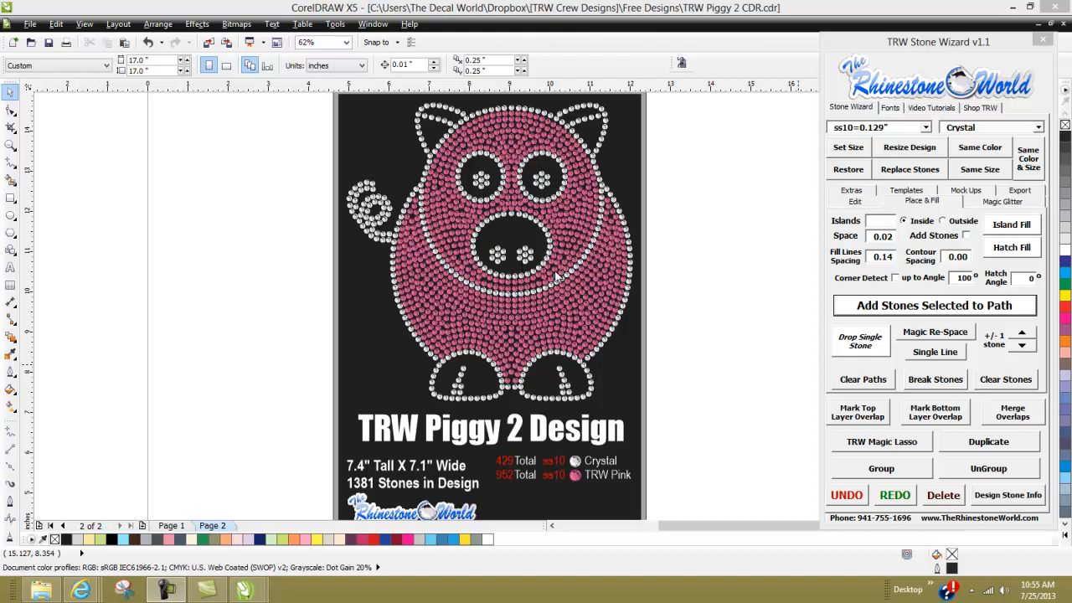
pyautogui.moveTo(590, 251)
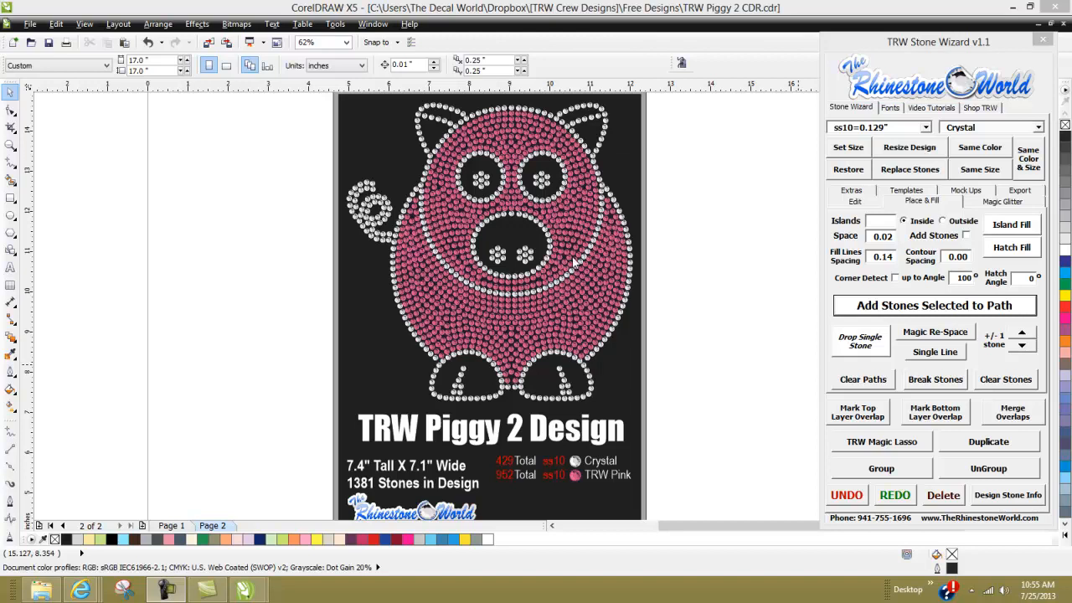
pyautogui.moveTo(603, 326)
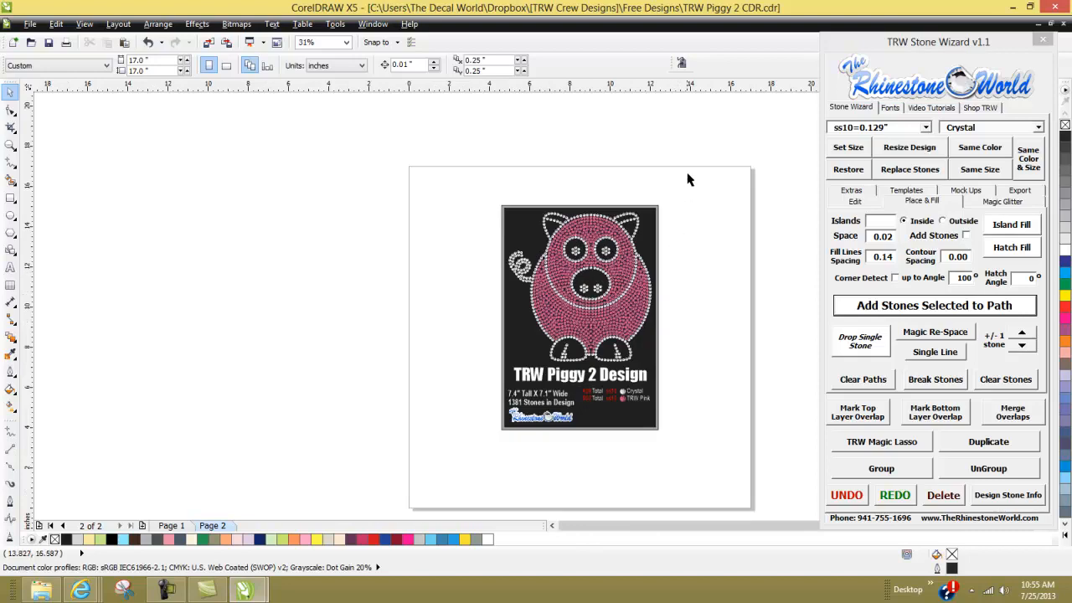
# Start a new blank document and draw a right triangle with the Basic Shapes tool.
pyautogui.click(31, 23)
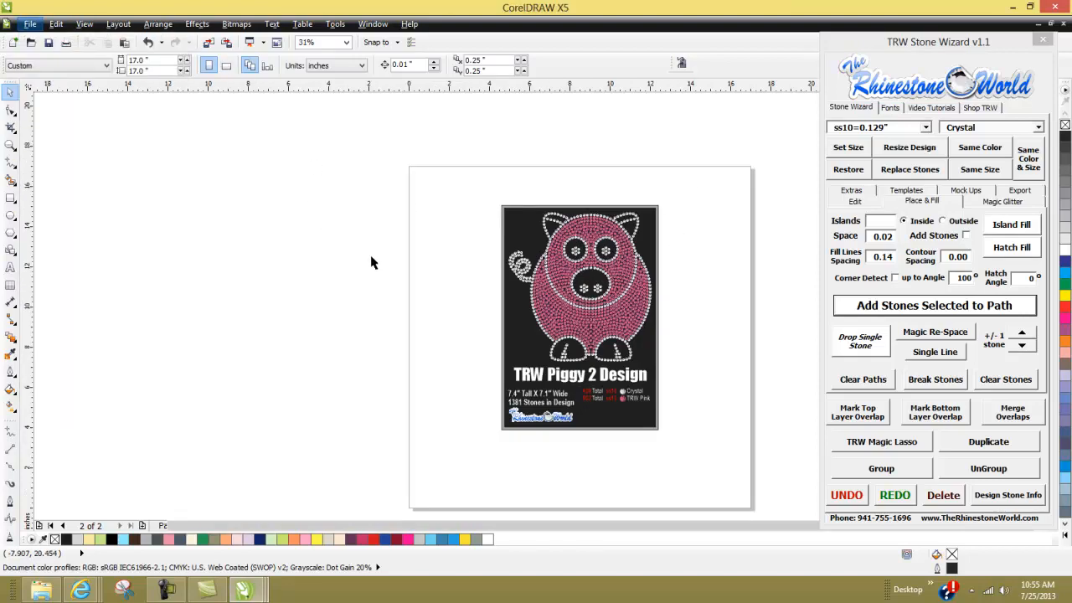
pyautogui.moveTo(388, 285)
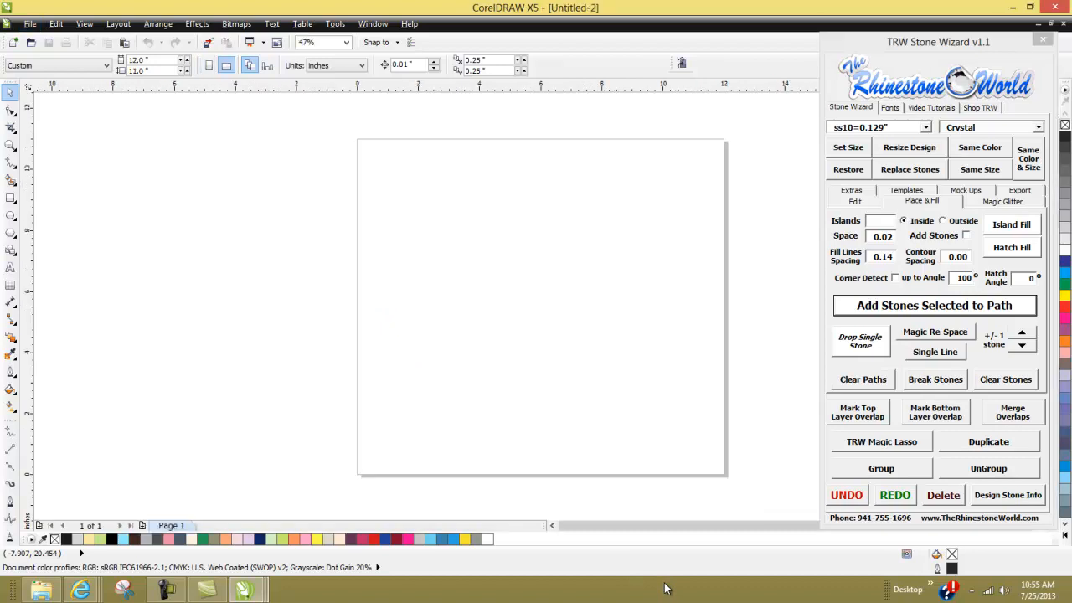
pyautogui.moveTo(67, 261)
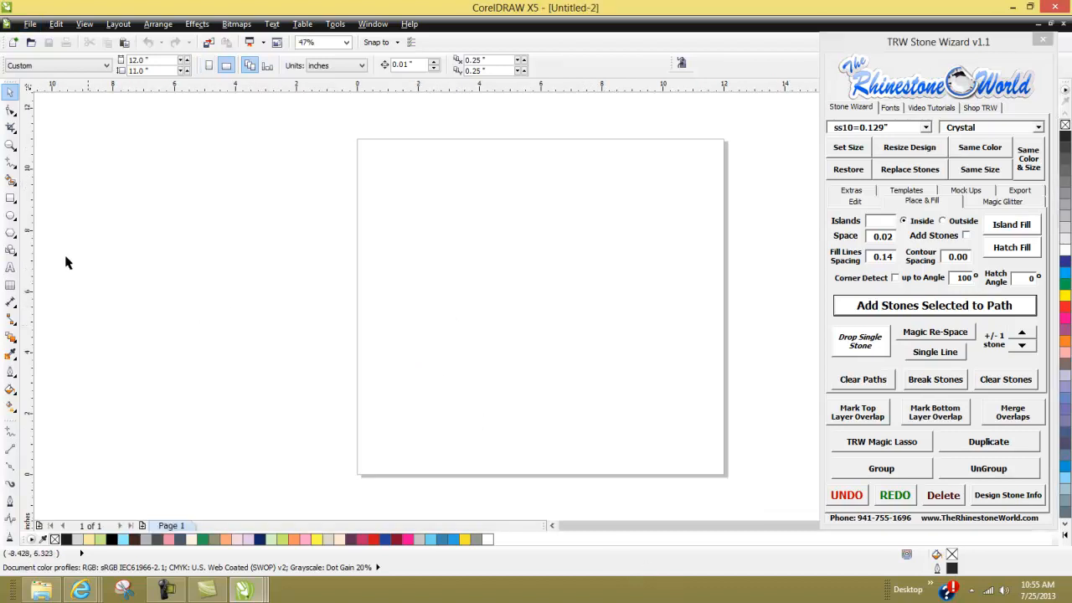
pyautogui.moveTo(12, 253)
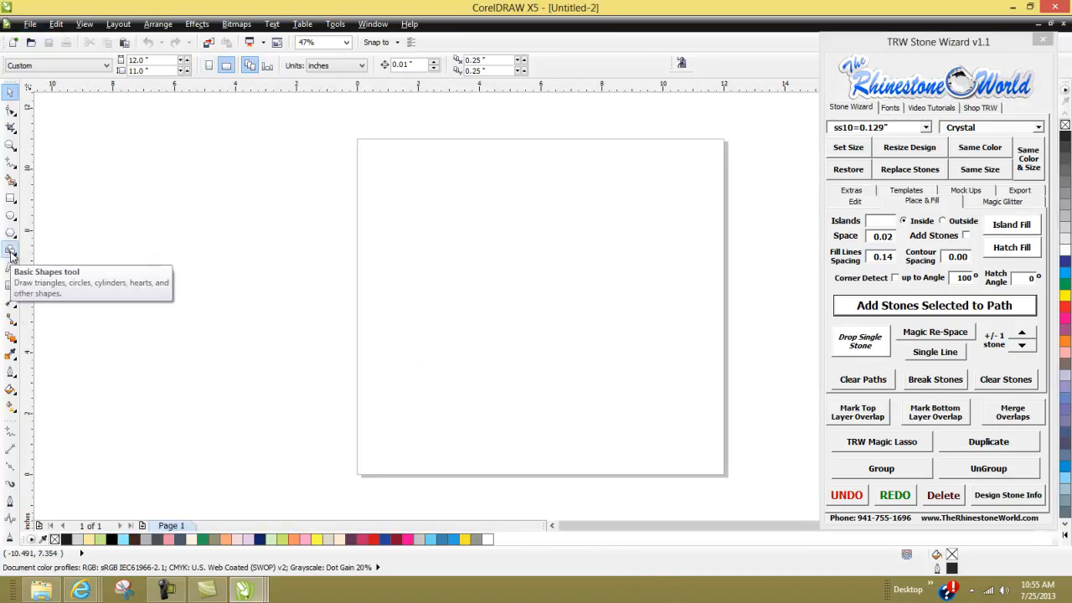
pyautogui.click(12, 249)
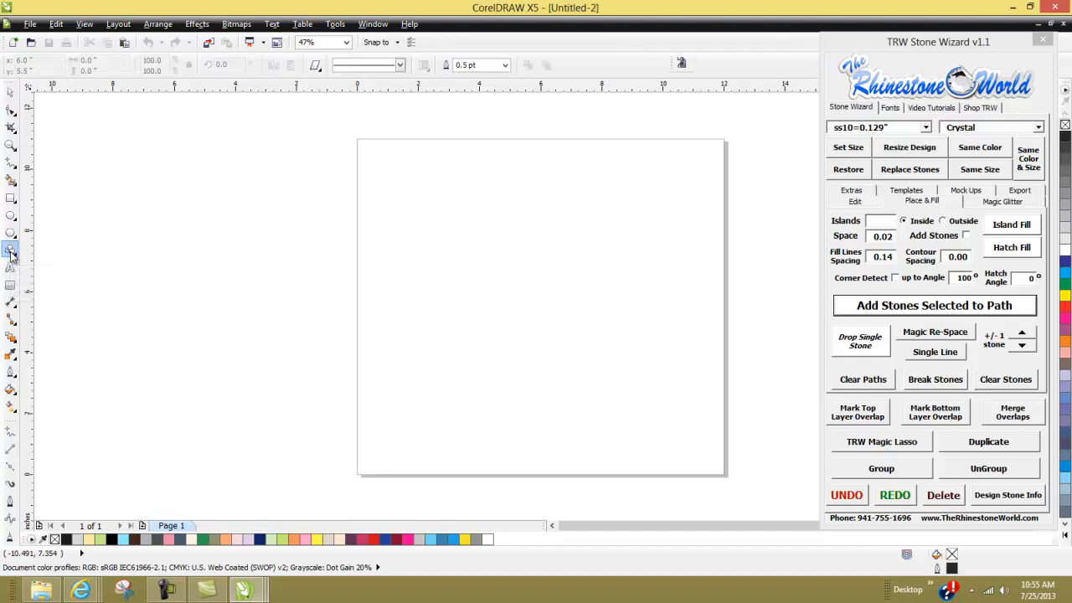
pyautogui.moveTo(315, 63)
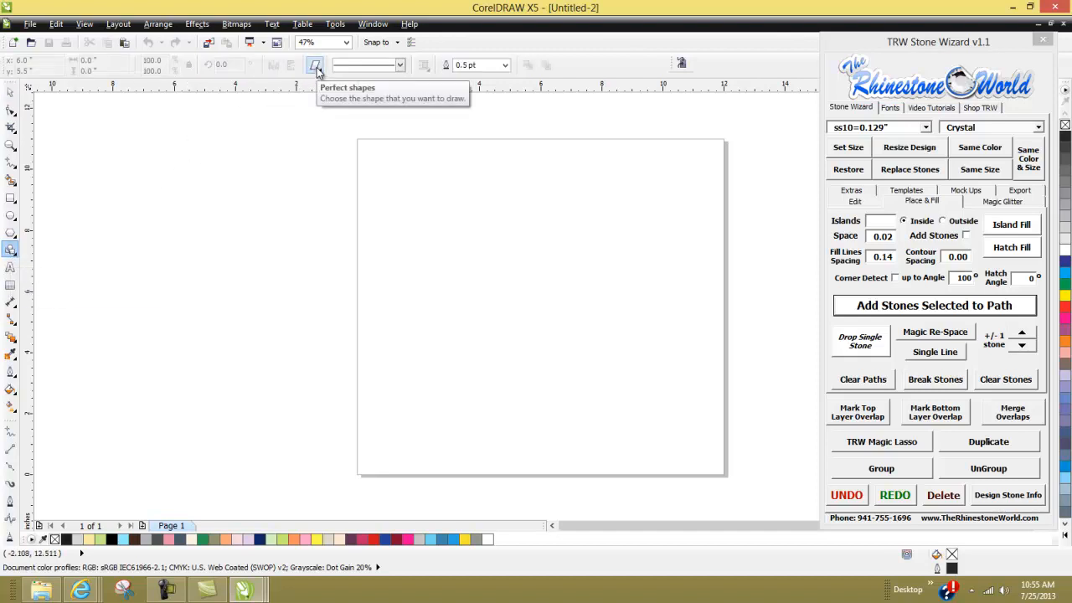
pyautogui.click(315, 64)
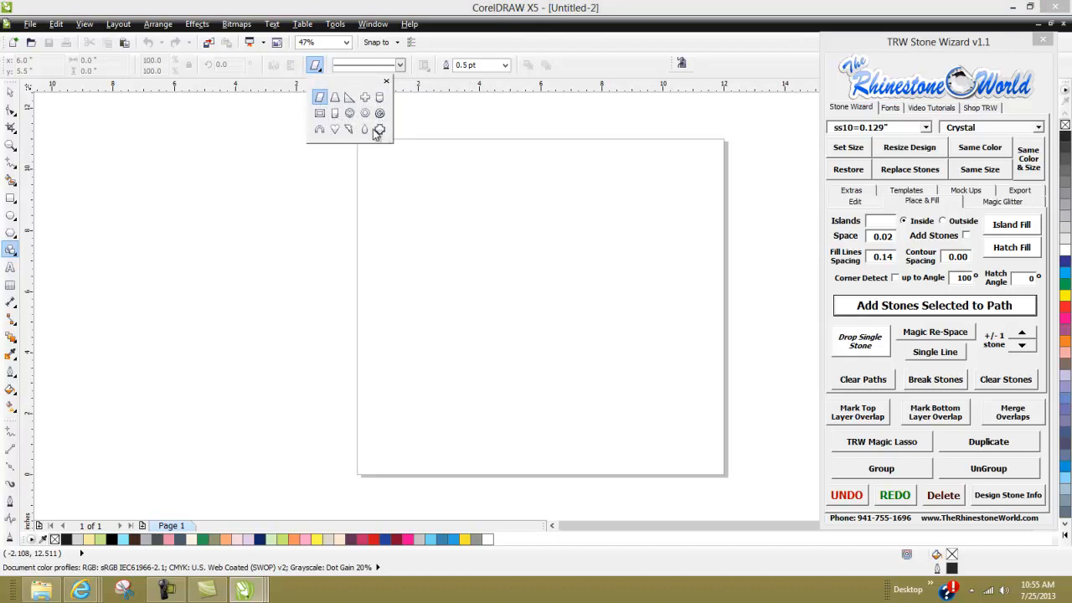
pyautogui.moveTo(444, 199); pyautogui.dragTo(620, 362)
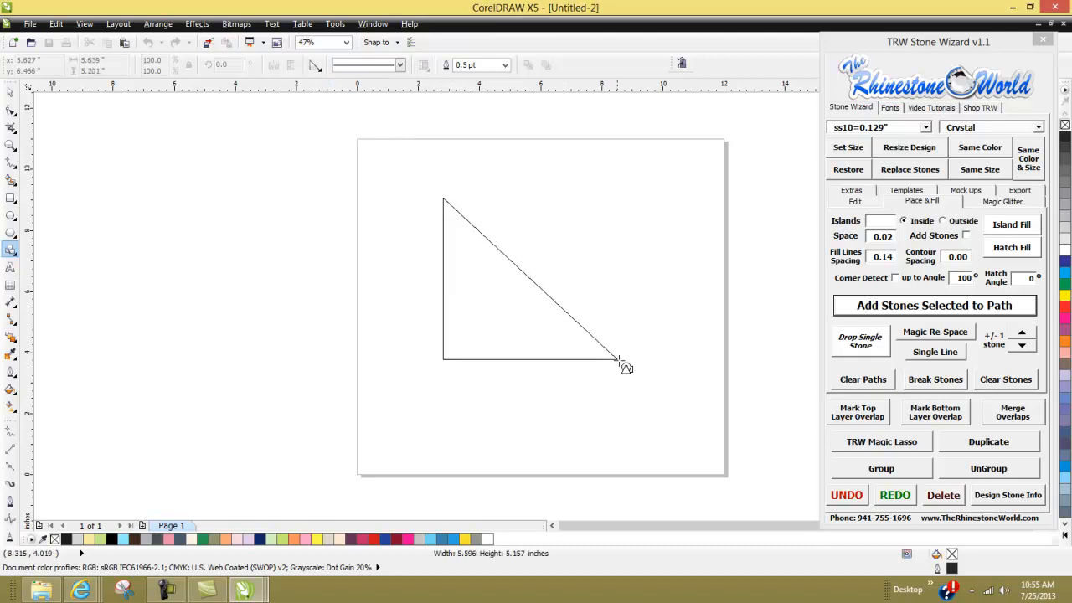
pyautogui.click(529, 282)
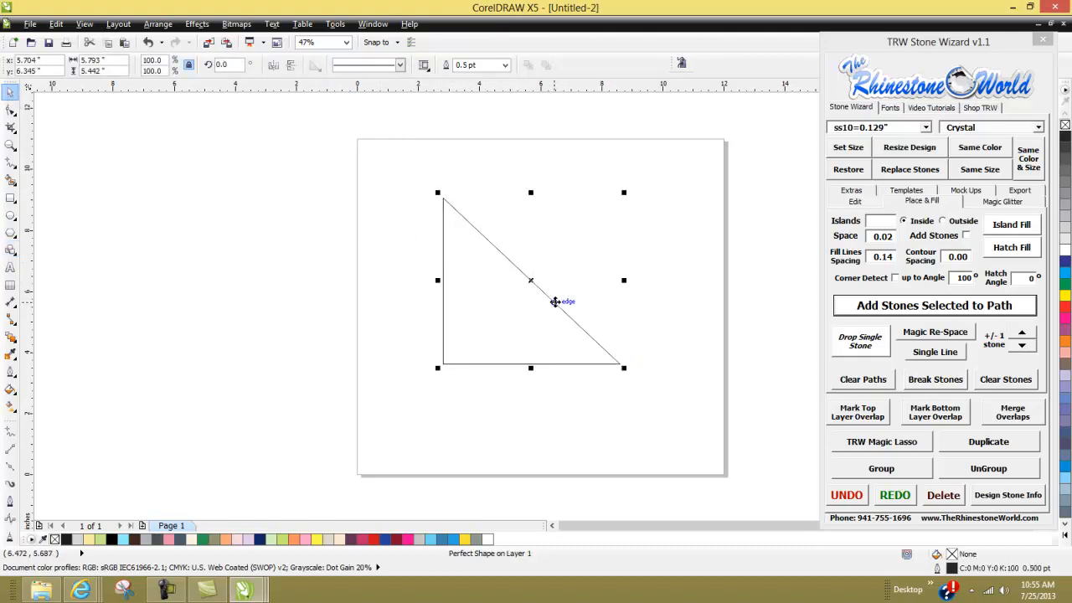
pyautogui.moveTo(533, 322)
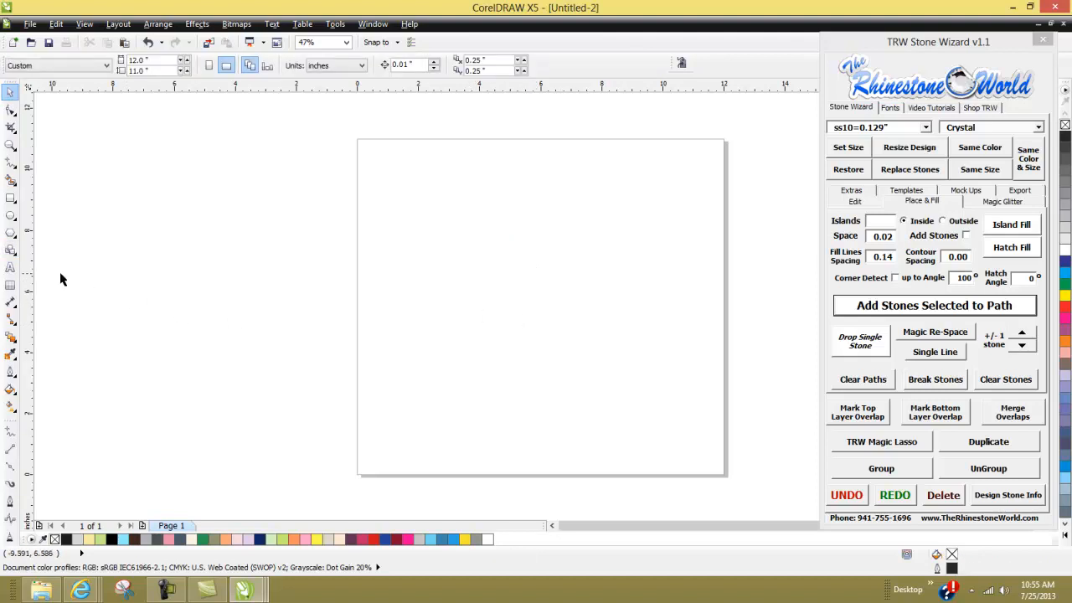
# Pick the triangle from the Basic Shapes perfect shapes and draw it on the page.
pyautogui.click(10, 249)
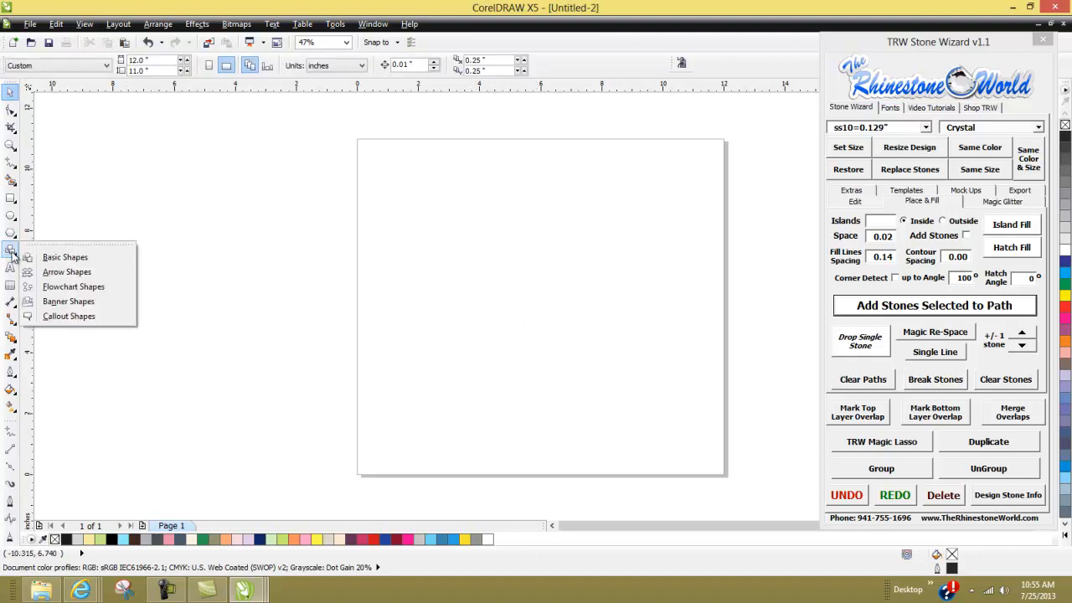
pyautogui.moveTo(67, 271)
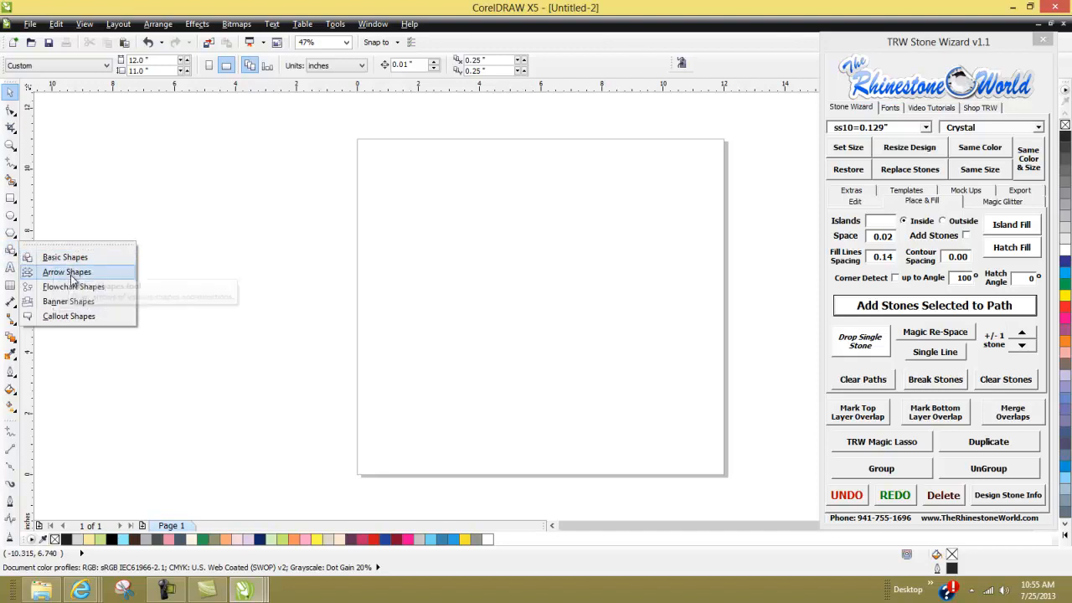
pyautogui.moveTo(74, 286)
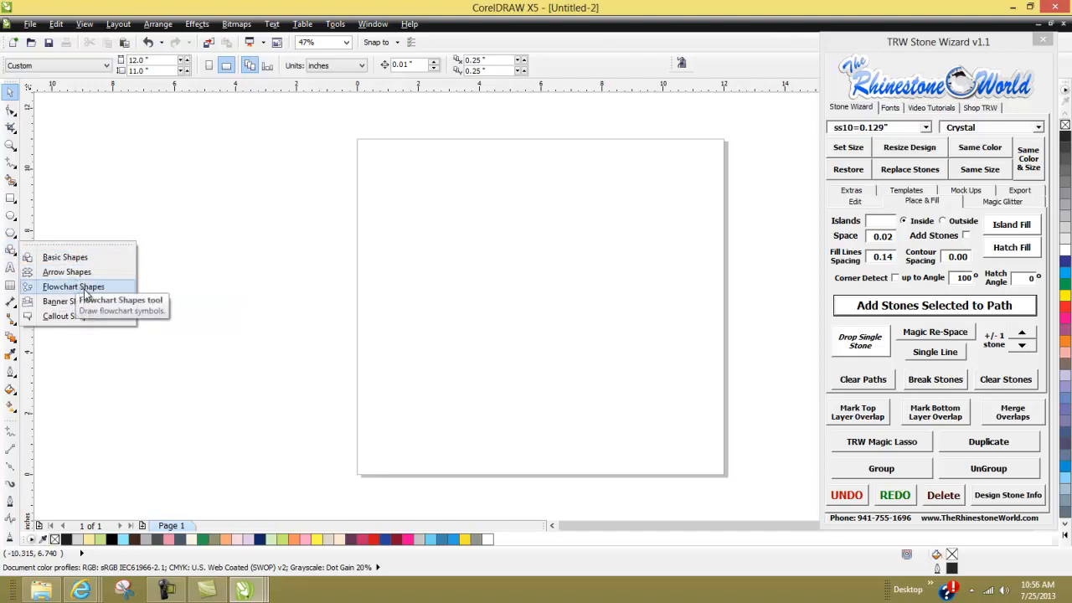
pyautogui.moveTo(67, 301)
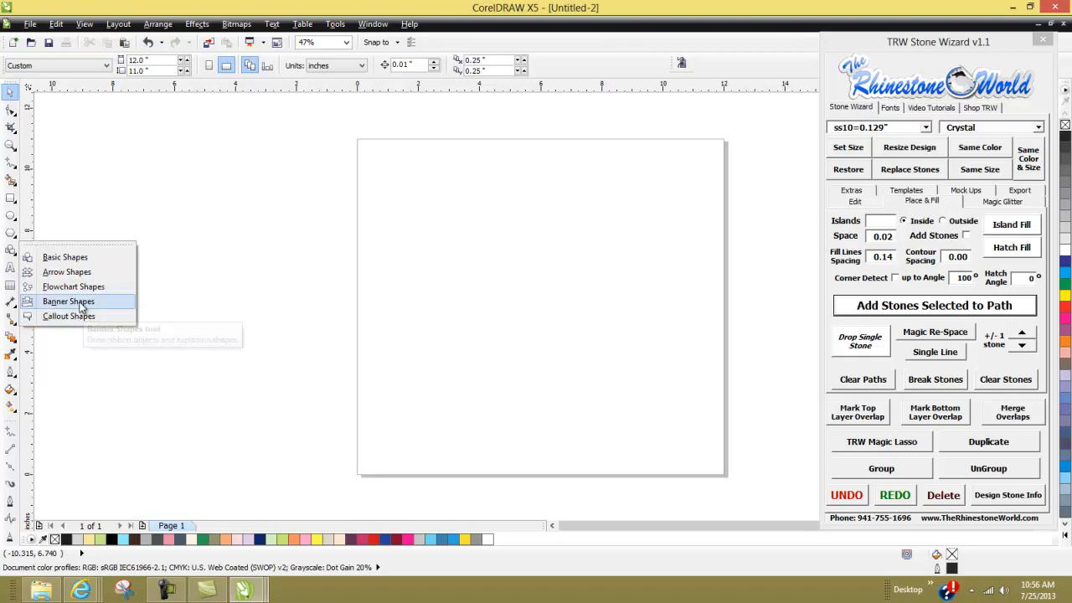
pyautogui.click(69, 302)
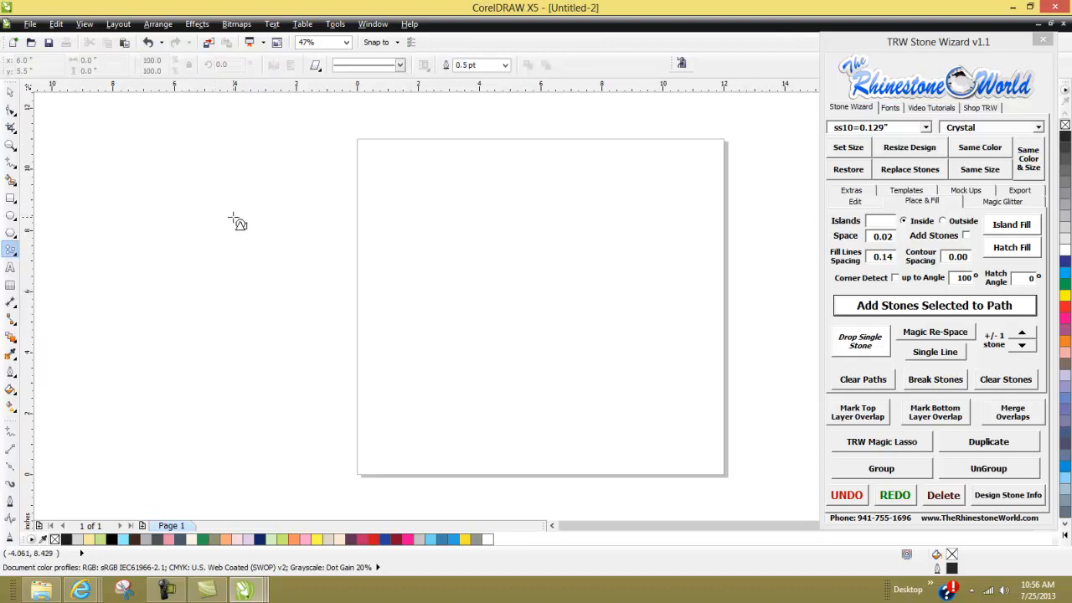
pyautogui.click(315, 64)
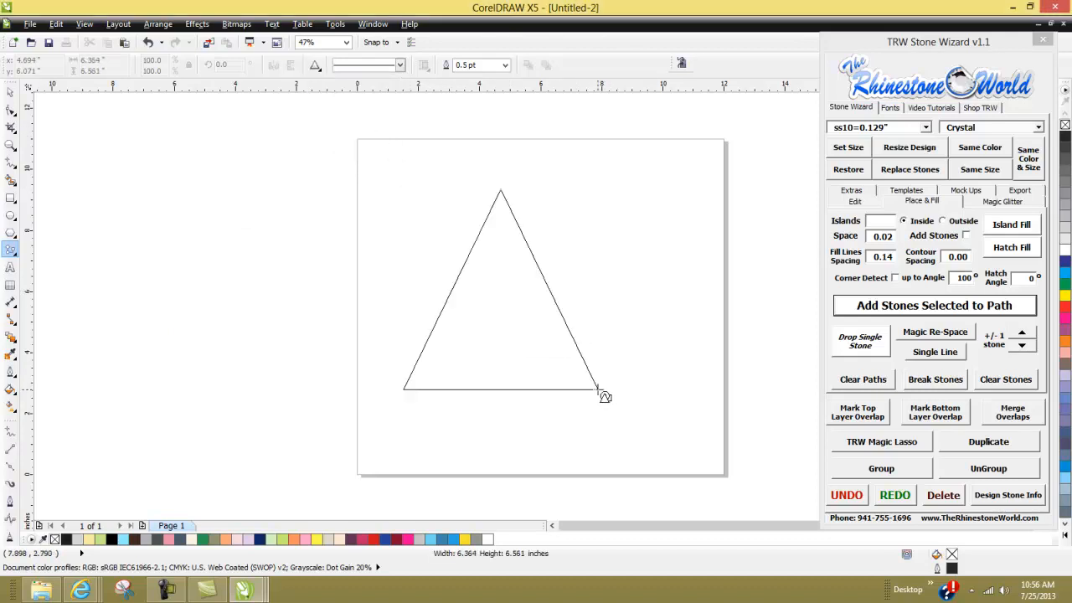
pyautogui.moveTo(599, 393); pyautogui.dragTo(650, 428)
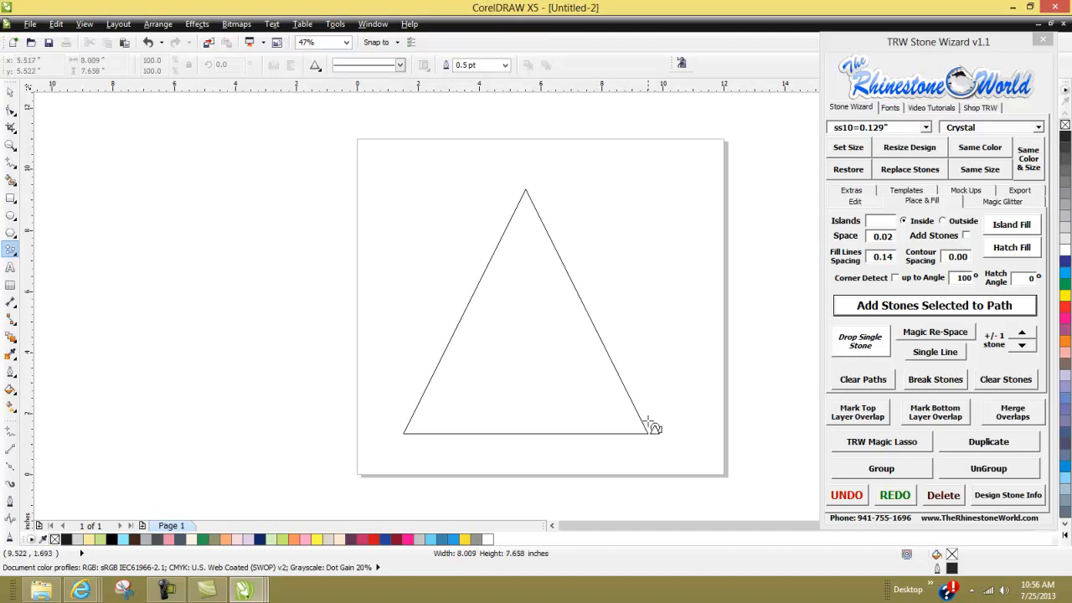
# Resize the triangle by its handles into a large upright shape mid-page.
pyautogui.moveTo(653, 428); pyautogui.dragTo(550, 325)
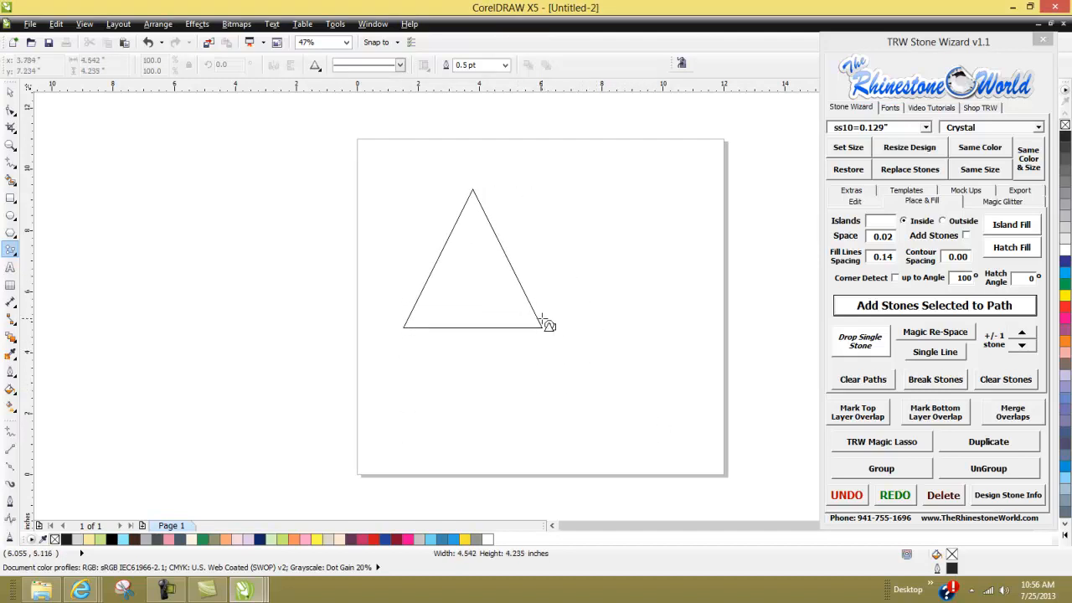
pyautogui.moveTo(546, 325); pyautogui.dragTo(562, 293)
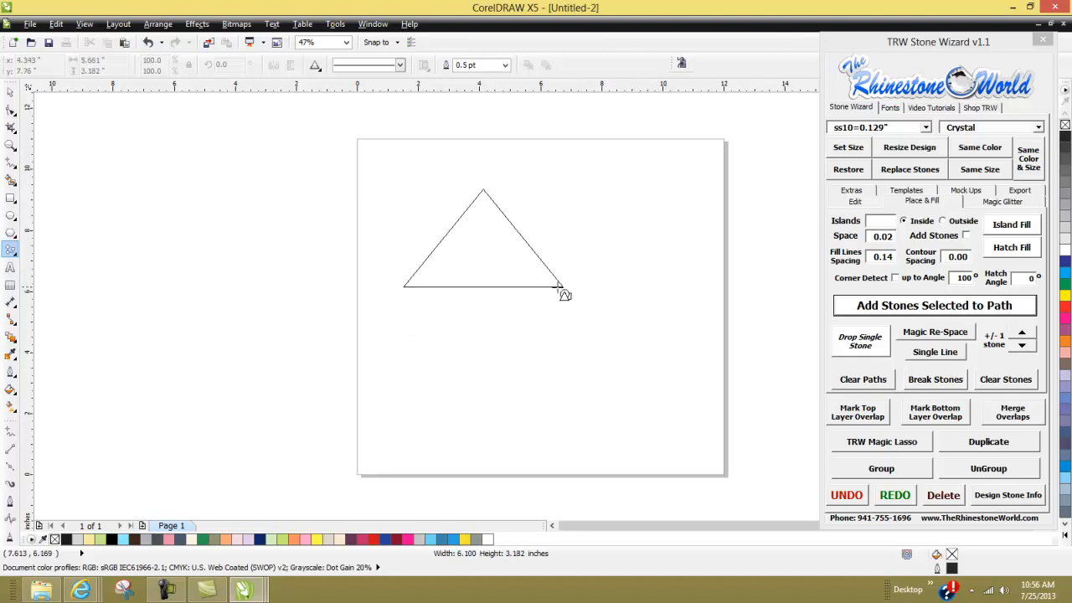
pyautogui.moveTo(561, 287); pyautogui.dragTo(679, 205)
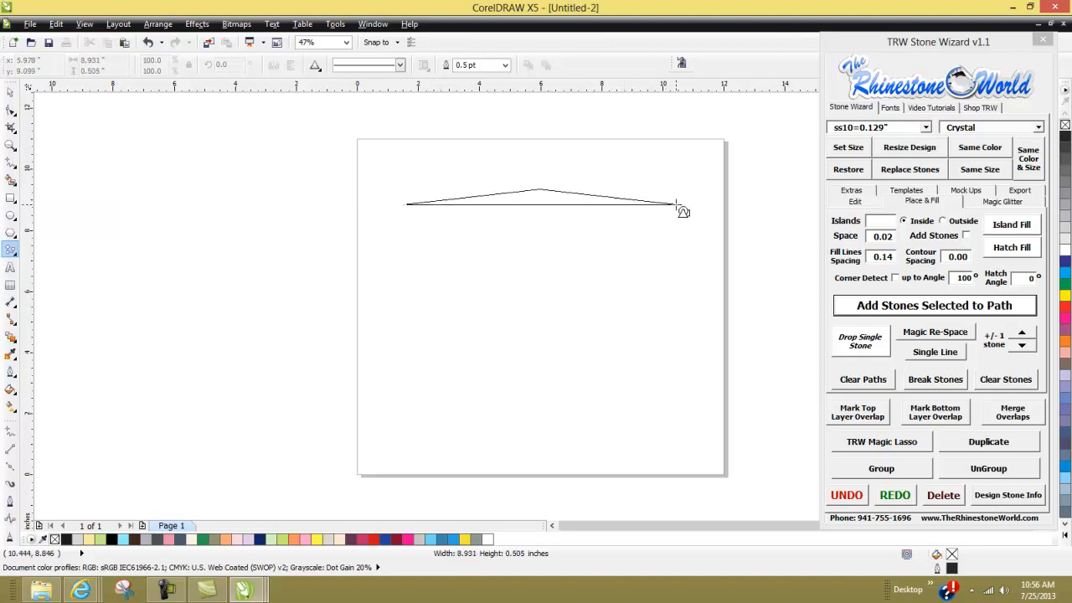
pyautogui.moveTo(684, 210); pyautogui.dragTo(607, 355)
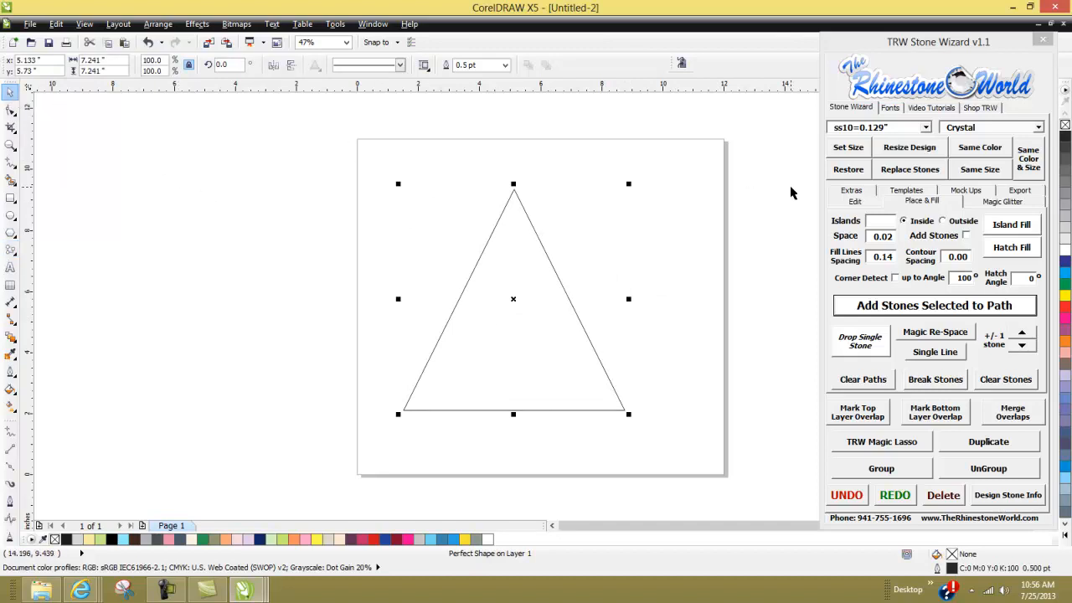
pyautogui.moveTo(513, 298); pyautogui.dragTo(522, 279)
pyautogui.write('2')
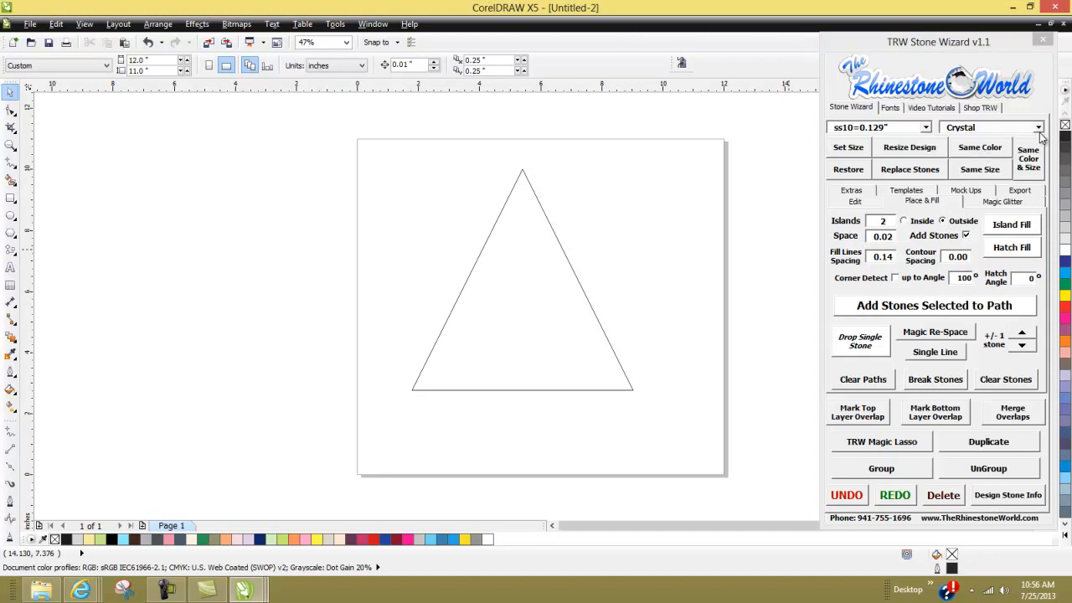
# Island Fill the selected triangle with rhinestones, corner detection enabled in TRW Stone Wizard.
pyautogui.click(1037, 127)
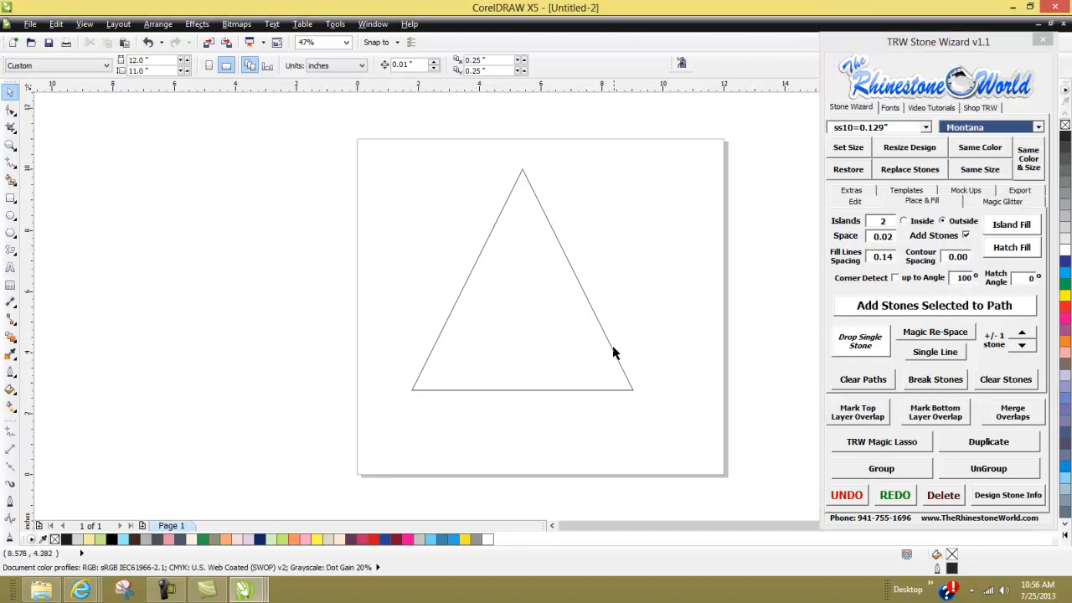
pyautogui.click(522, 278)
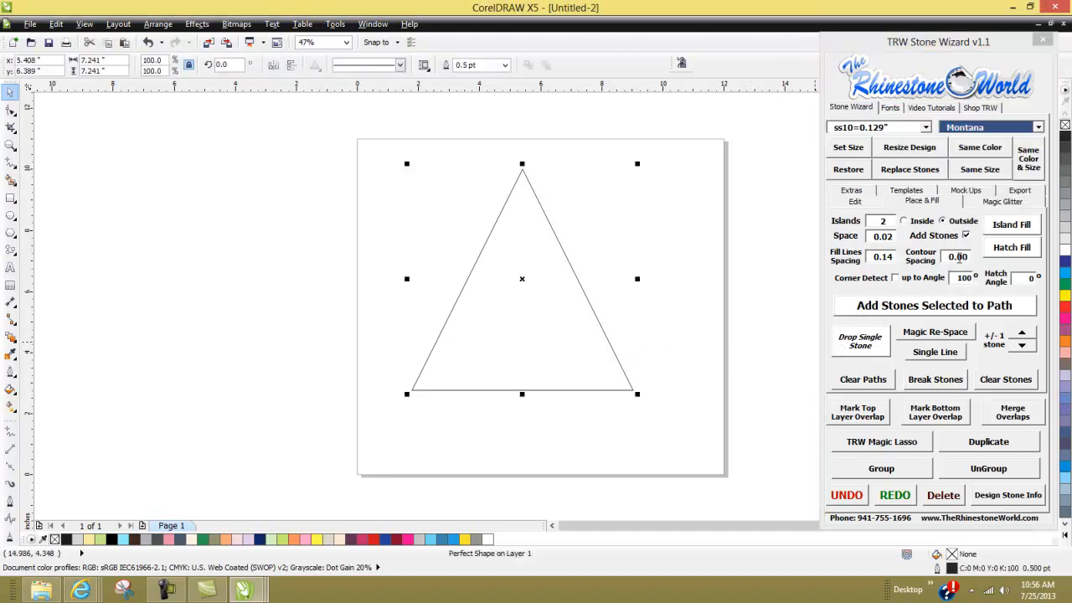
pyautogui.click(896, 279)
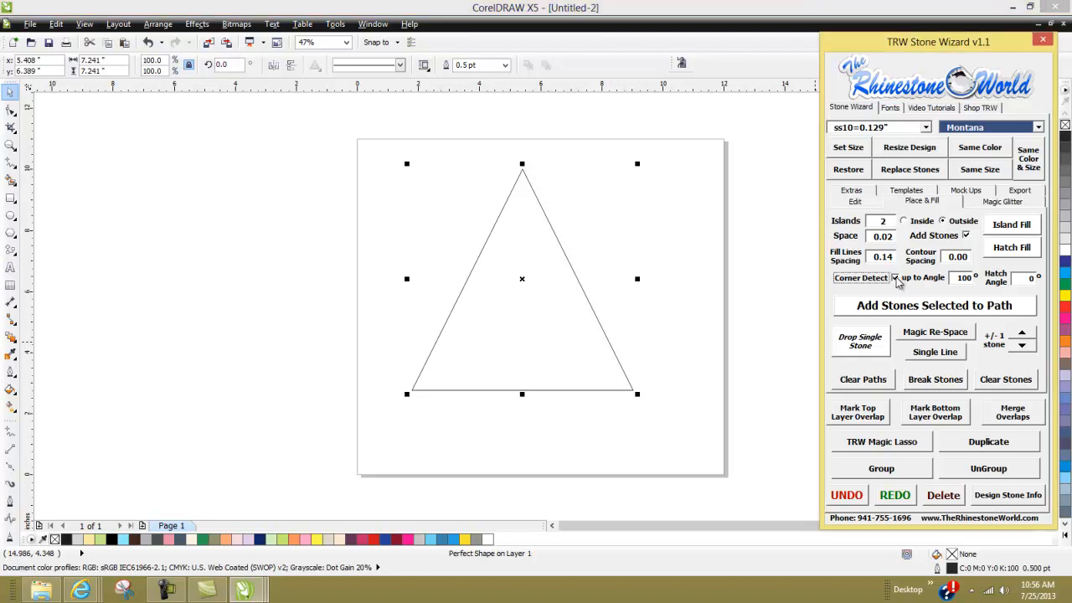
pyautogui.moveTo(513, 188)
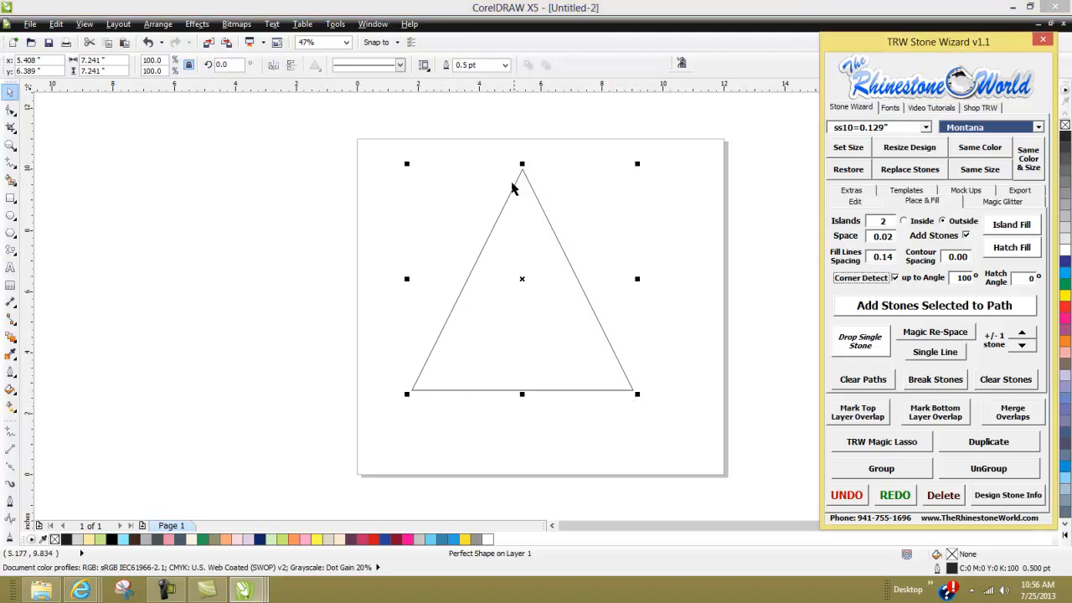
pyautogui.moveTo(962, 299)
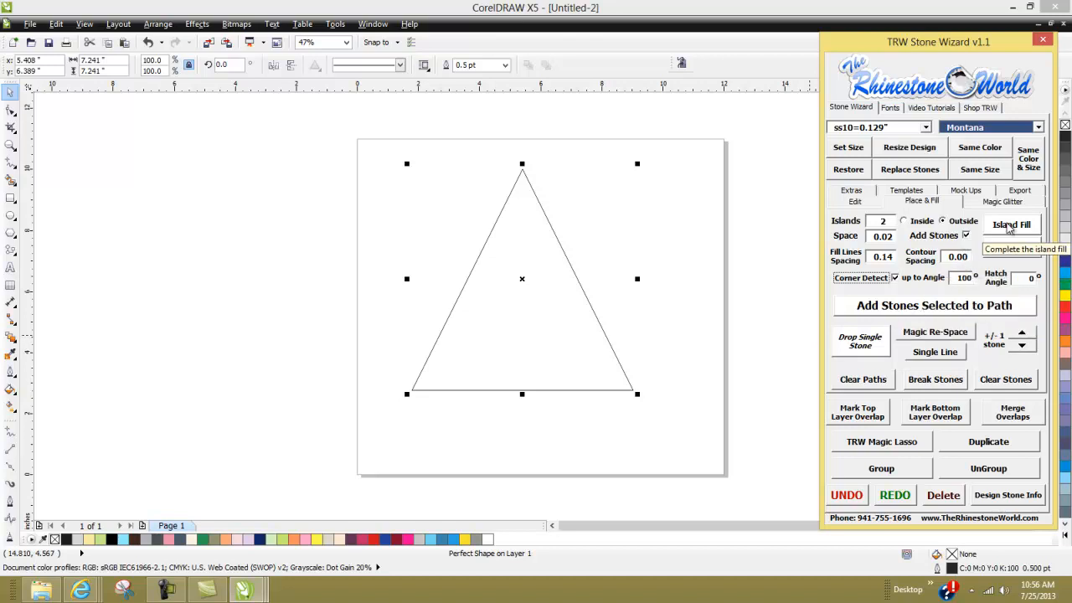
pyautogui.click(1012, 225)
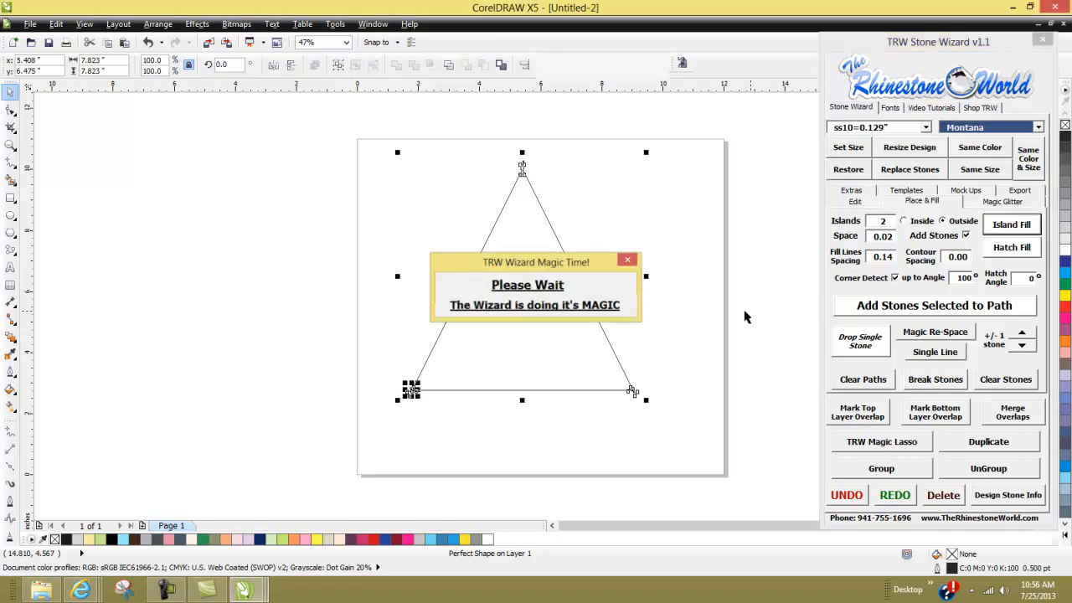
# Zoom in on the top-corner stones, then back out to the whole stone triangle.
pyautogui.click(932, 305)
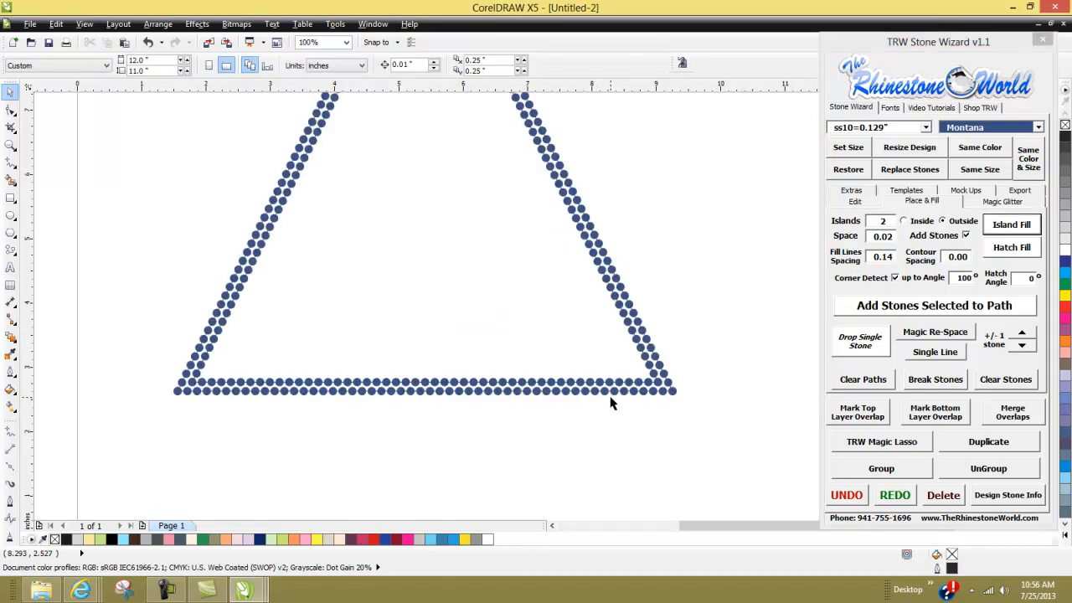
pyautogui.click(342, 42)
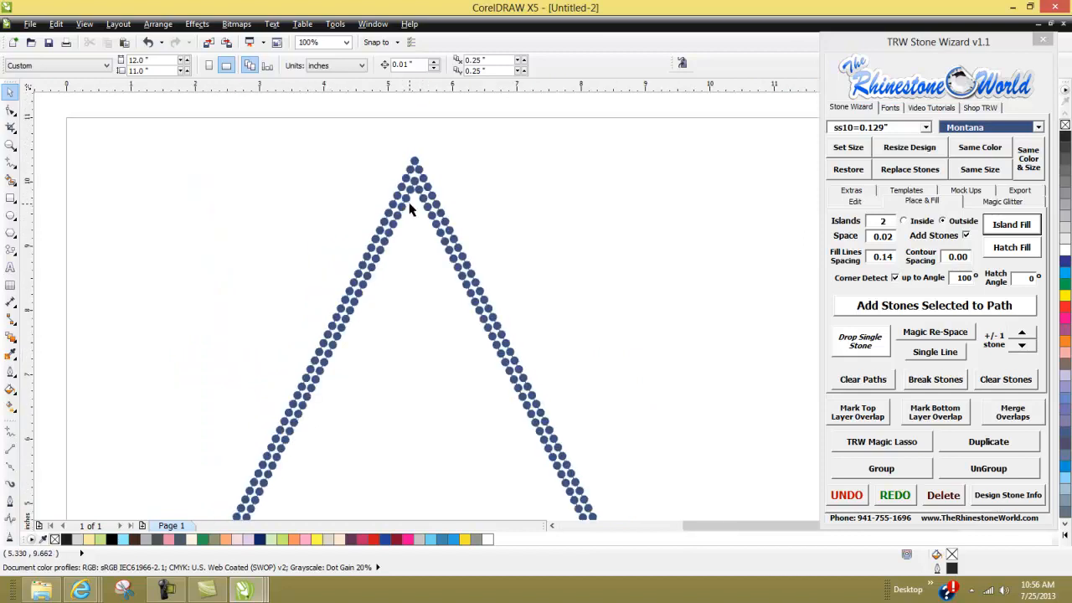
pyautogui.click(342, 42)
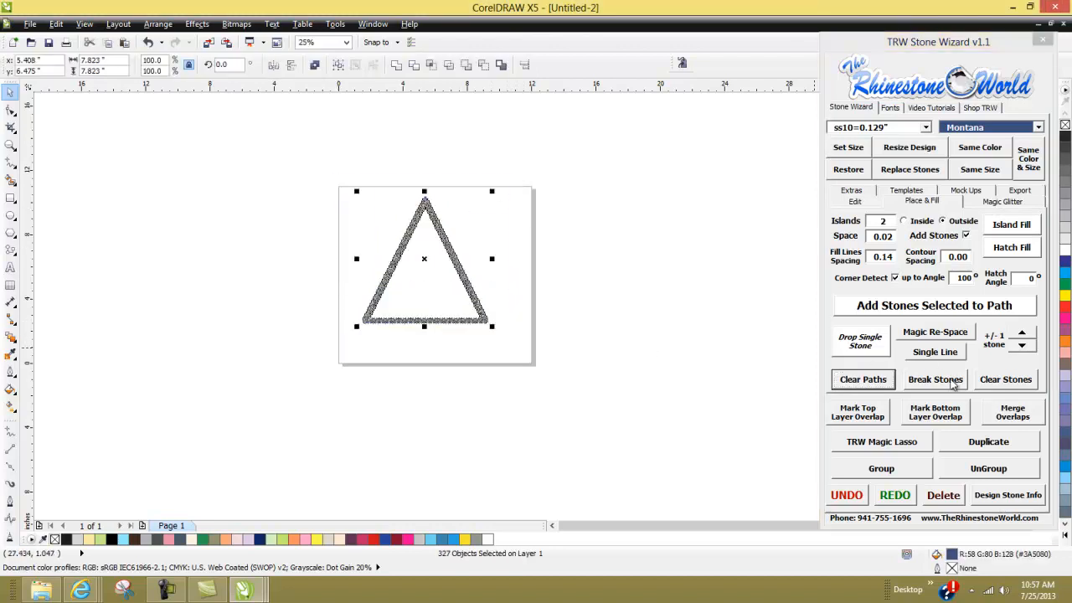
# Select and delete all the triangle's stones, leaving the page empty.
pyautogui.click(1012, 412)
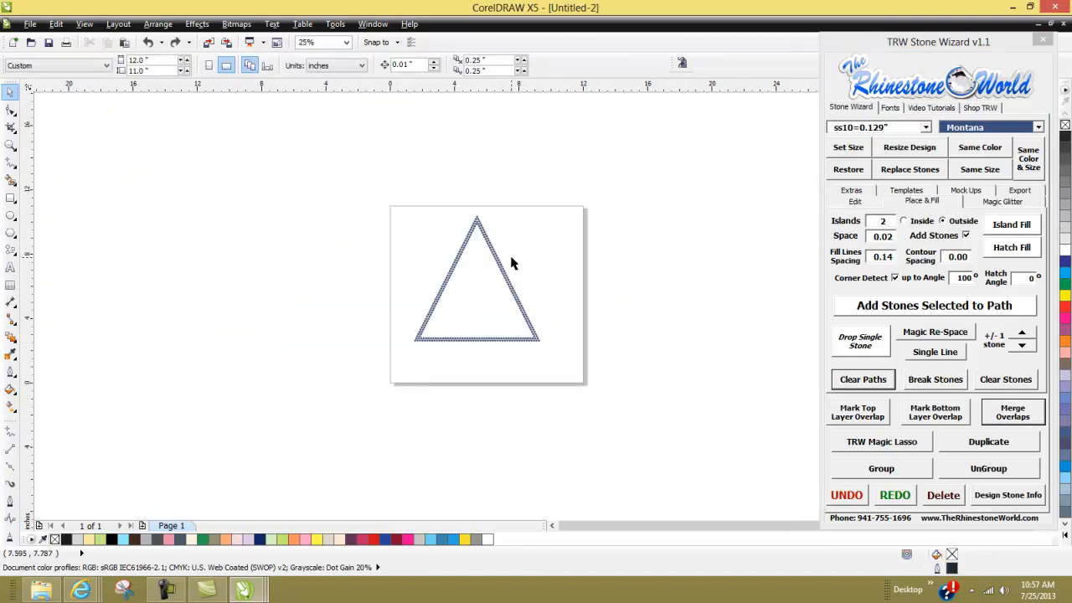
pyautogui.click(476, 277)
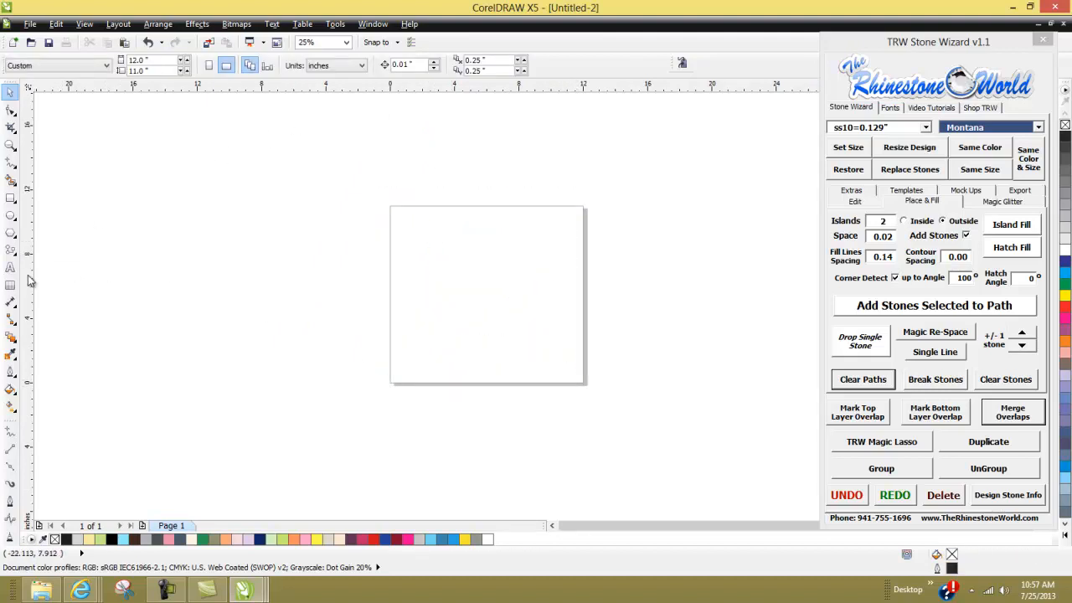
pyautogui.click(10, 250)
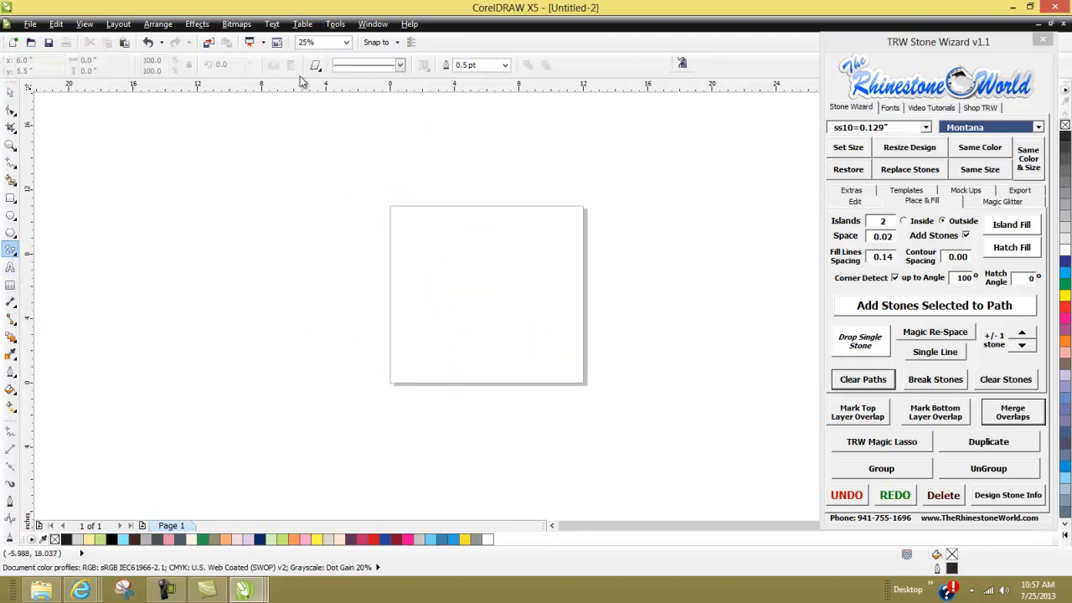
pyautogui.click(315, 63)
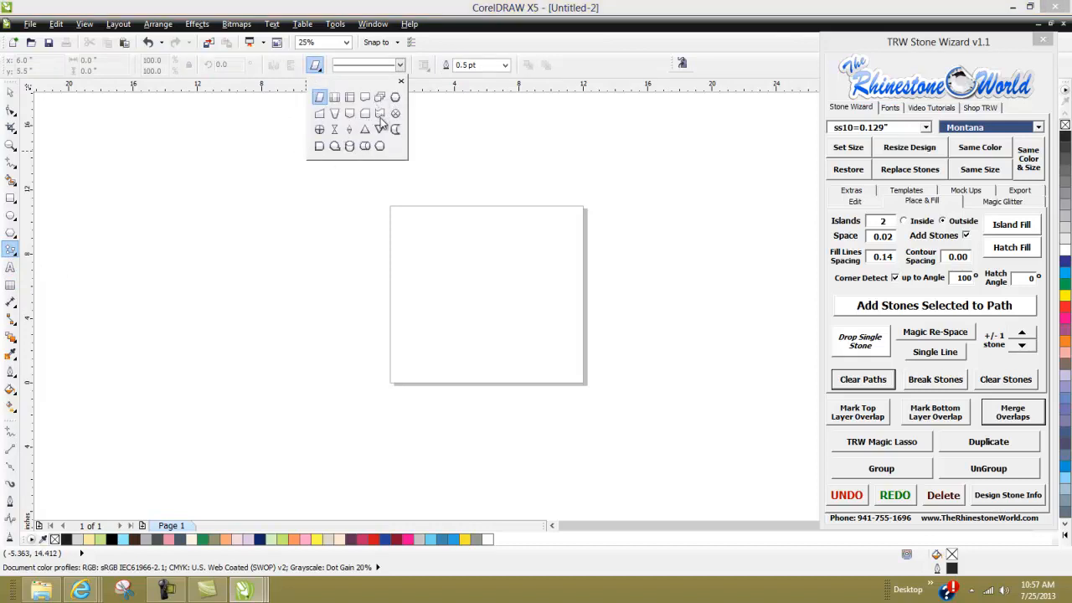
pyautogui.moveTo(372, 151)
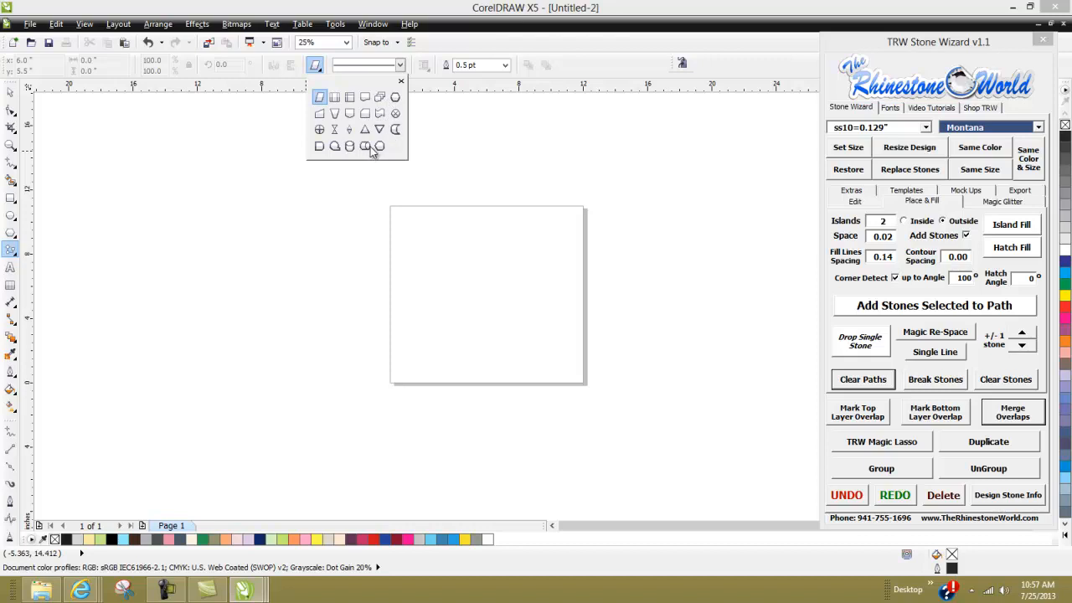
pyautogui.moveTo(403, 208); pyautogui.dragTo(539, 316)
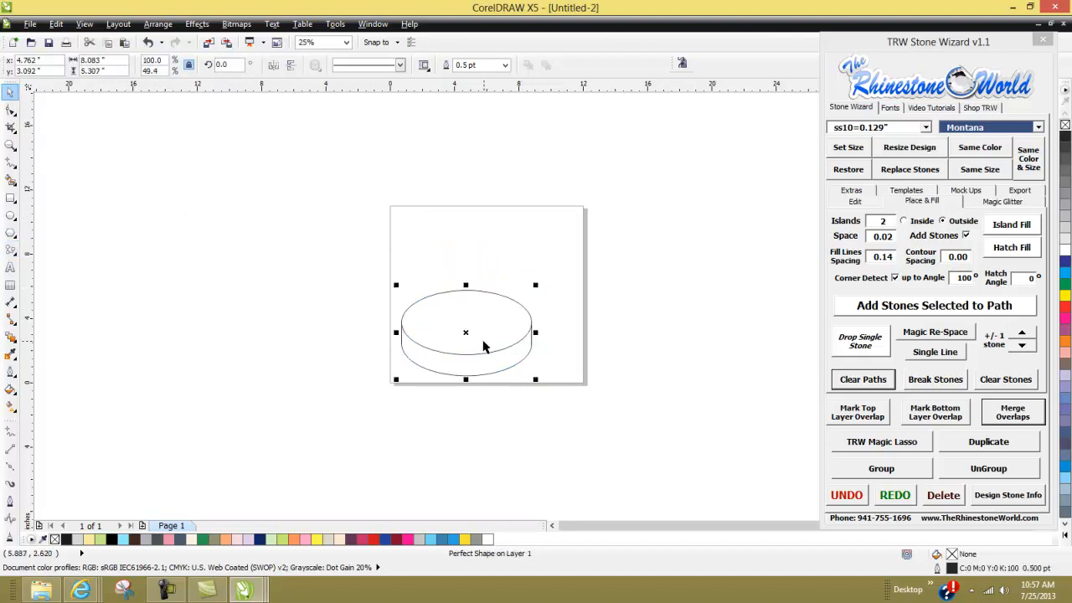
pyautogui.moveTo(466, 307)
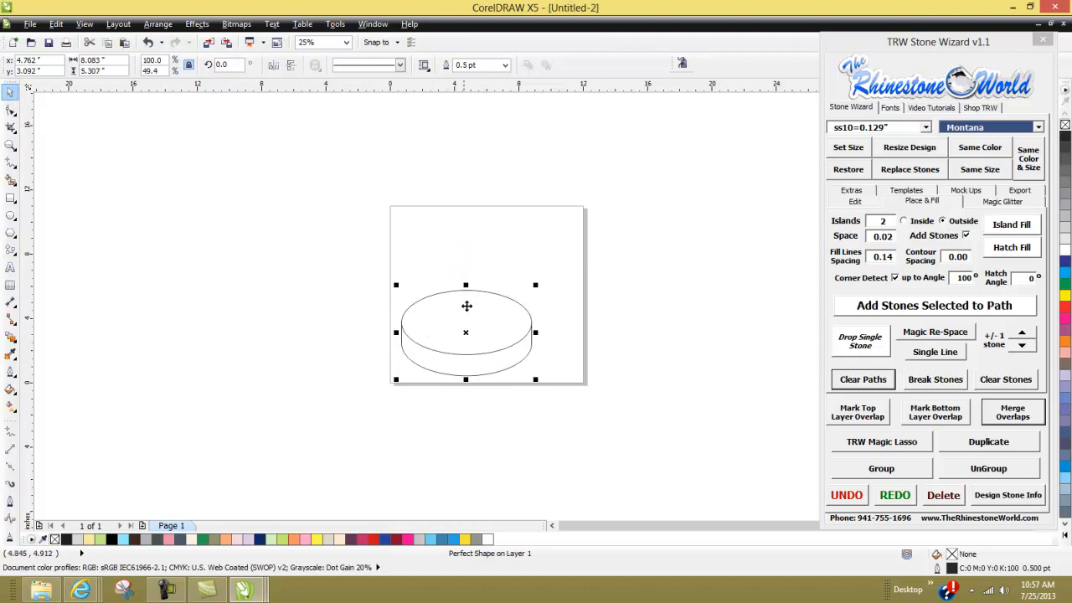
pyautogui.moveTo(563, 369)
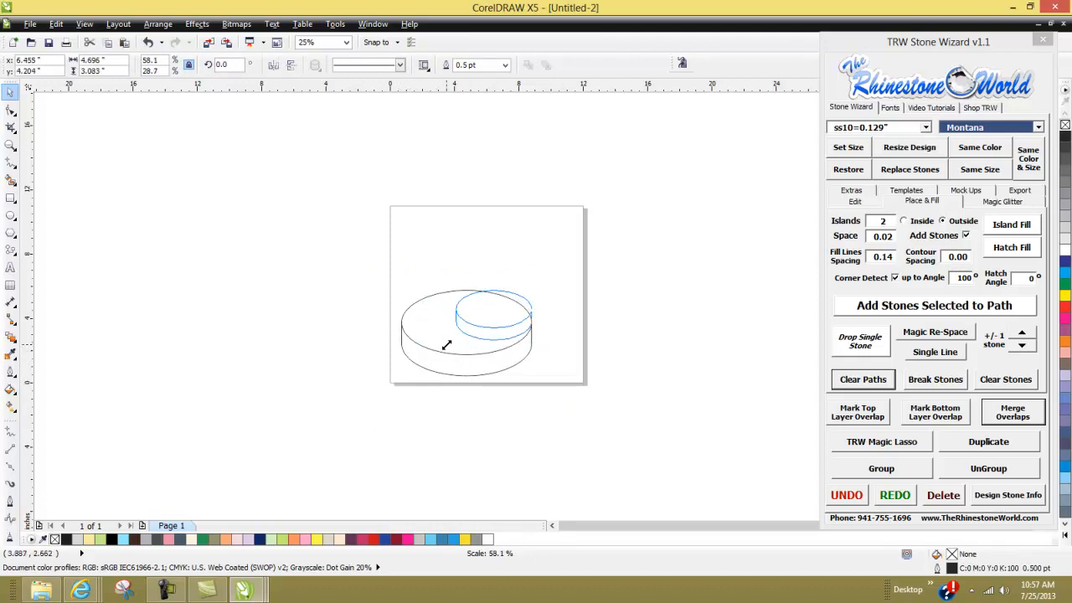
pyautogui.click(489, 318)
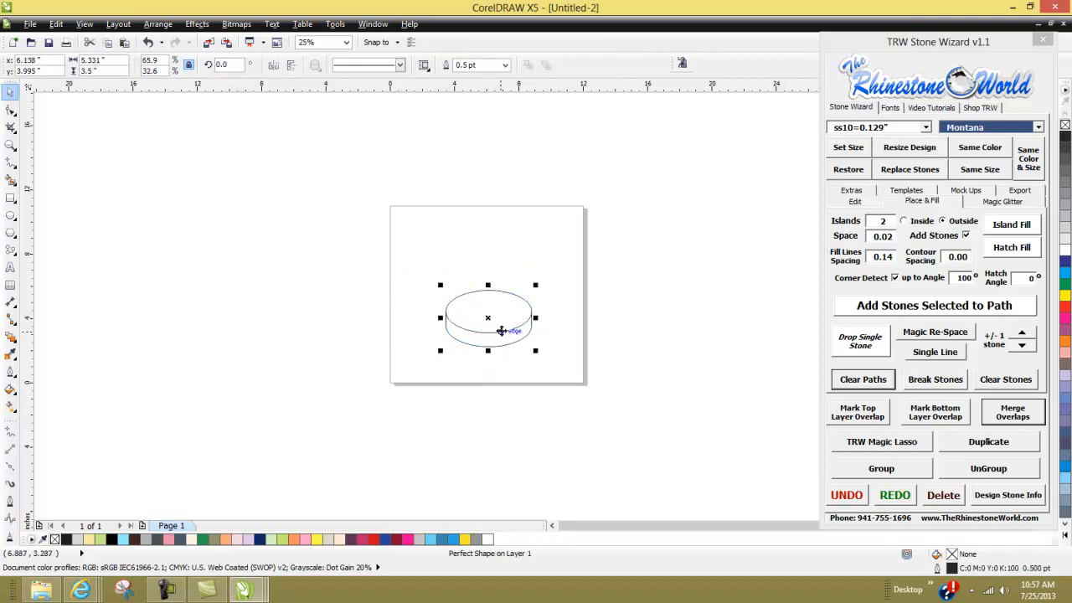
pyautogui.click(932, 305)
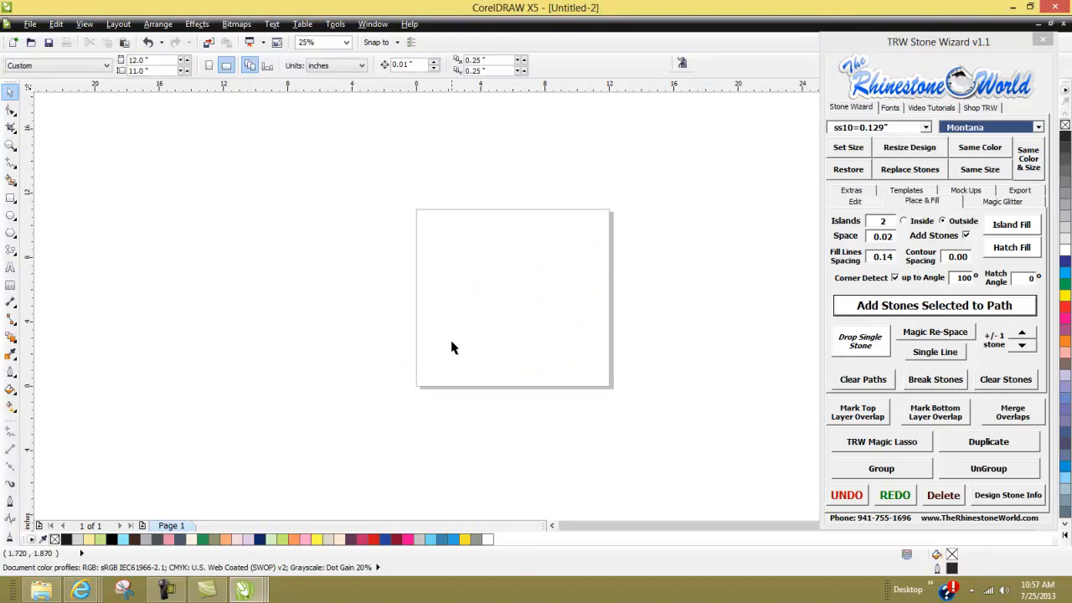
# Draw a wave banner from Banner Shapes and Island Fill it with a double rhinestone row.
pyautogui.click(10, 250)
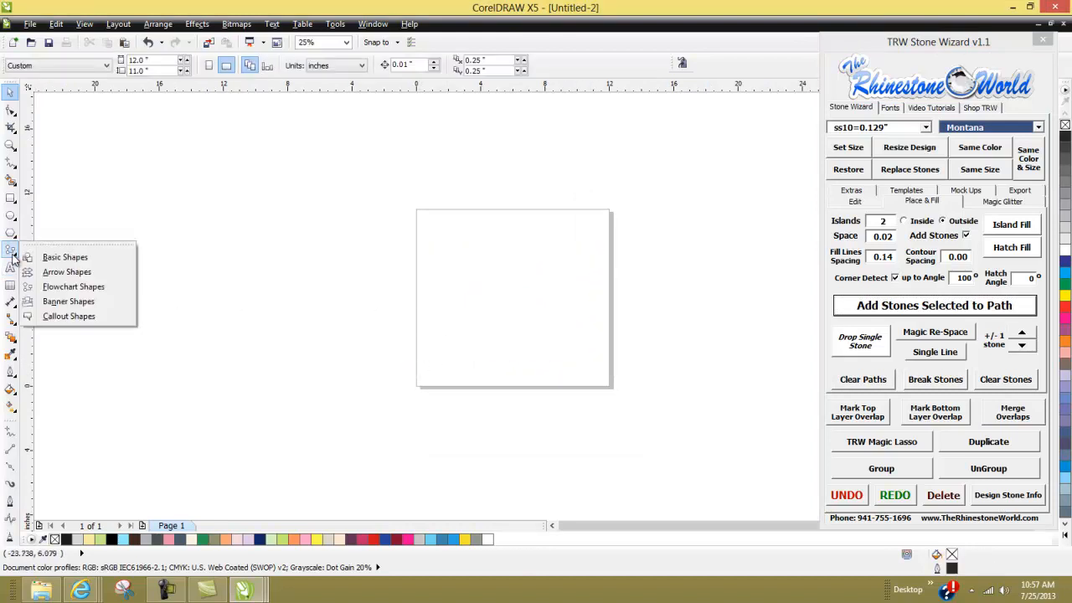
pyautogui.click(66, 257)
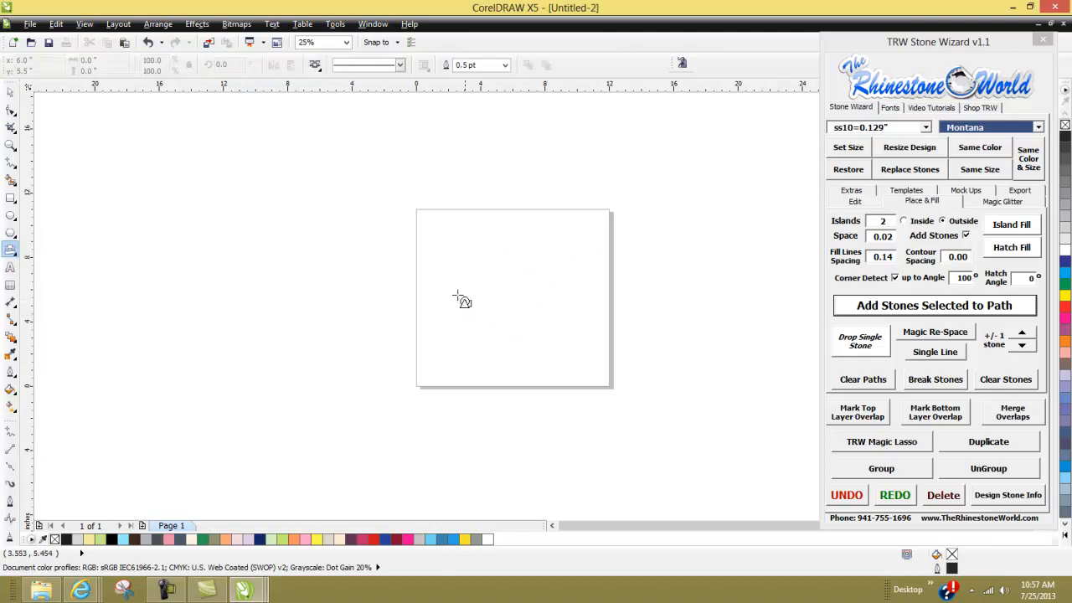
pyautogui.click(315, 63)
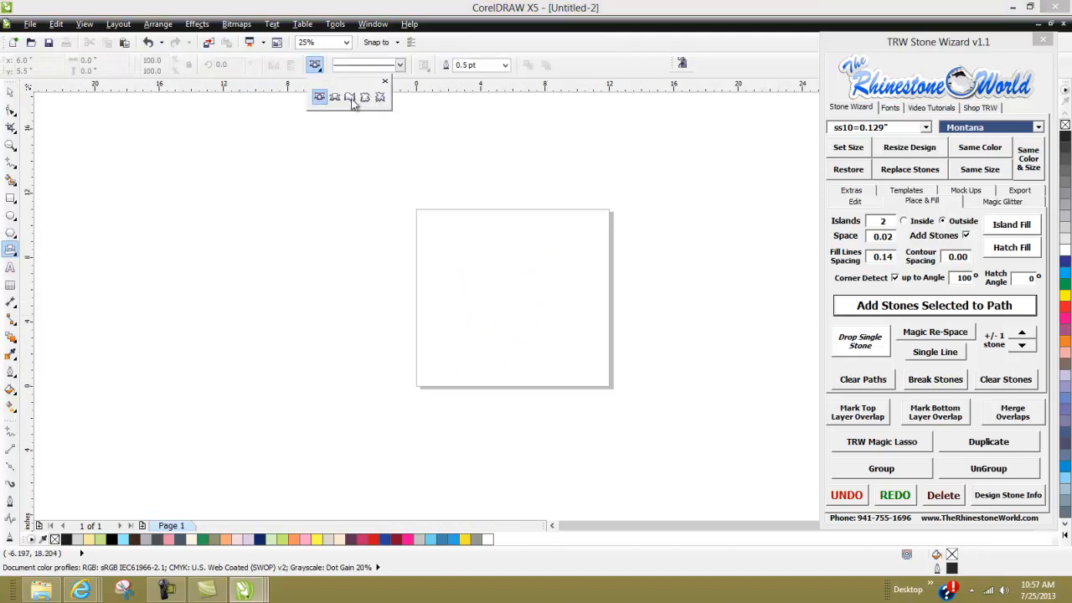
pyautogui.moveTo(432, 278); pyautogui.dragTo(555, 288)
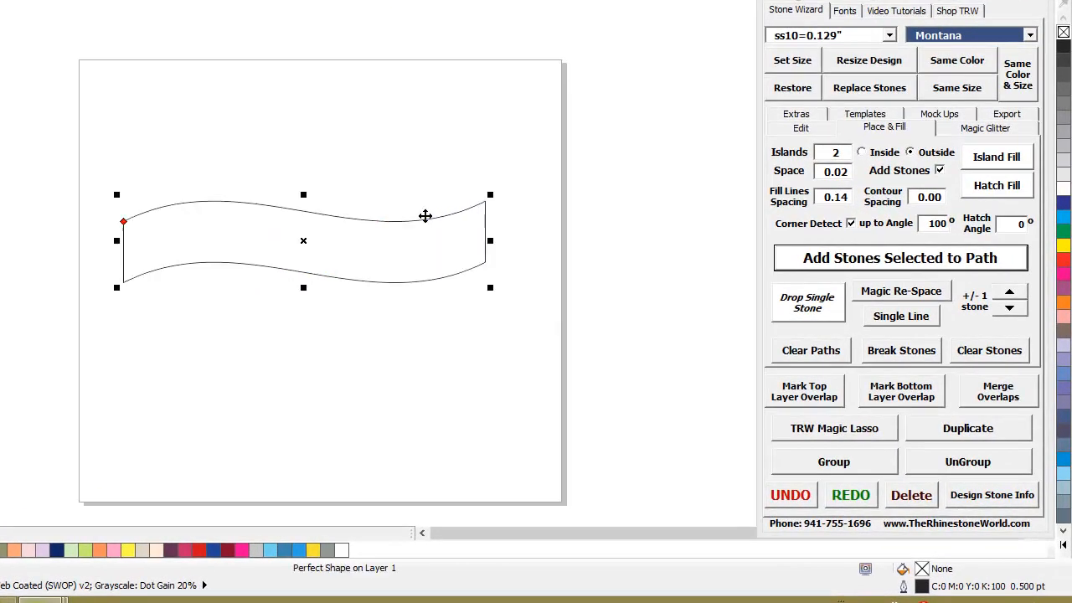
pyautogui.moveTo(318, 198)
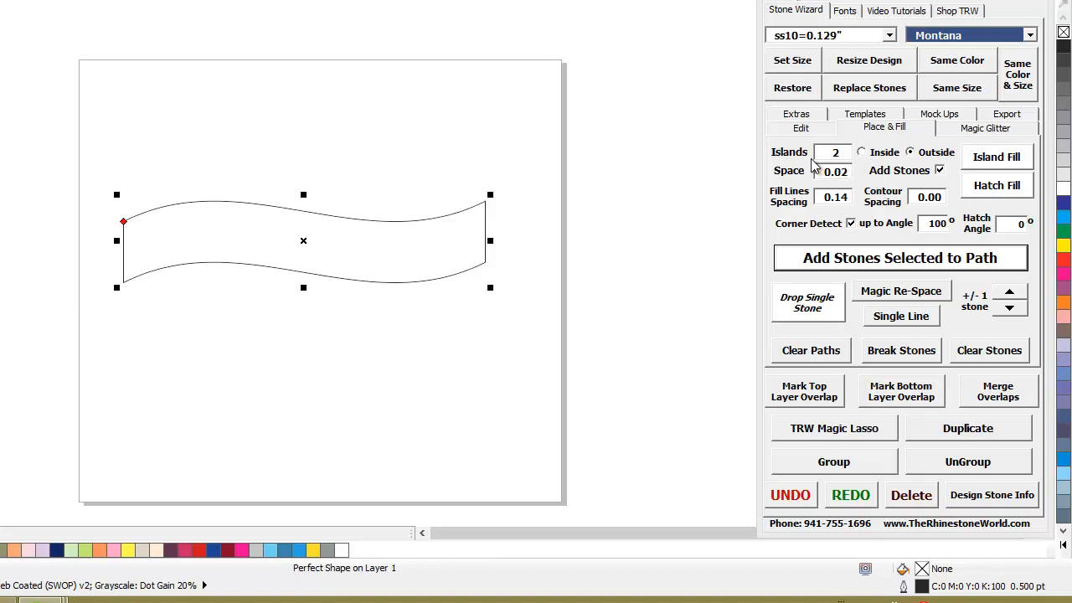
pyautogui.moveTo(901, 214)
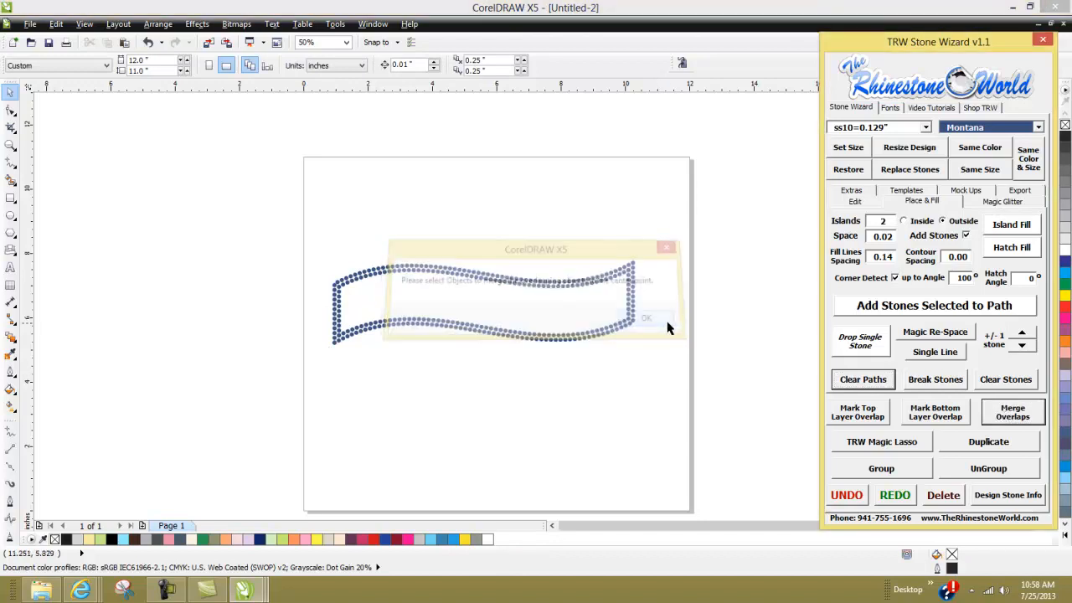
pyautogui.click(647, 318)
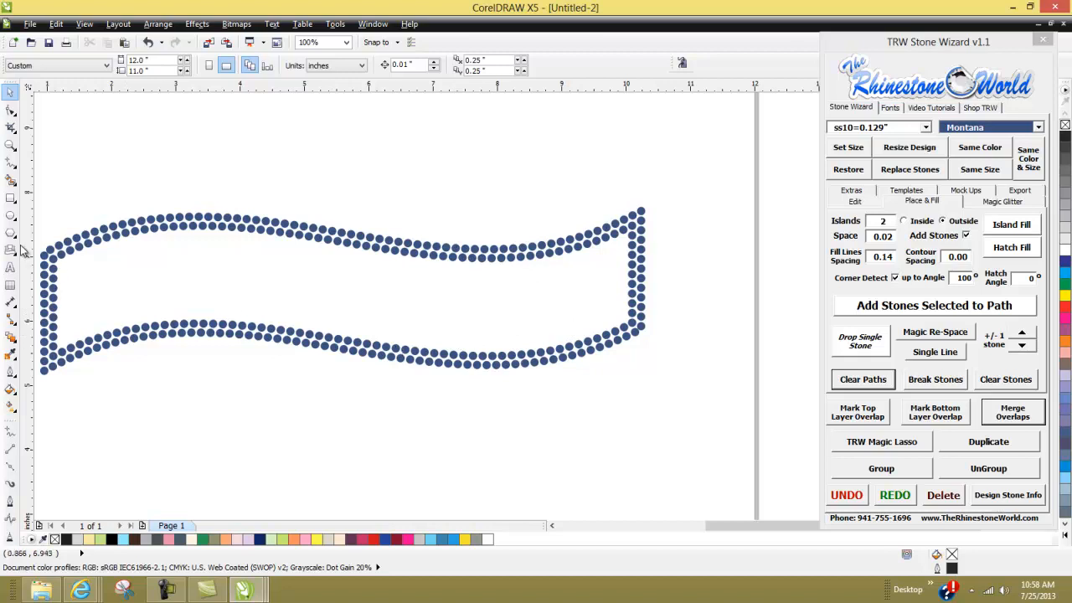
pyautogui.moveTo(10, 234)
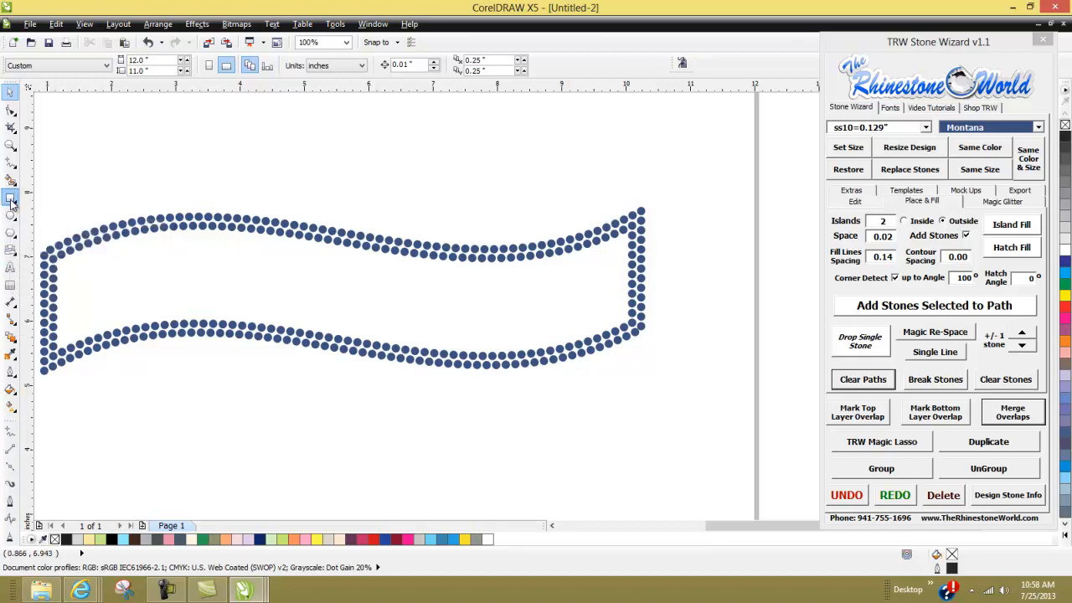
# Add stones along a drawn spiral's path, then delete the stoned spiral.
pyautogui.click(10, 201)
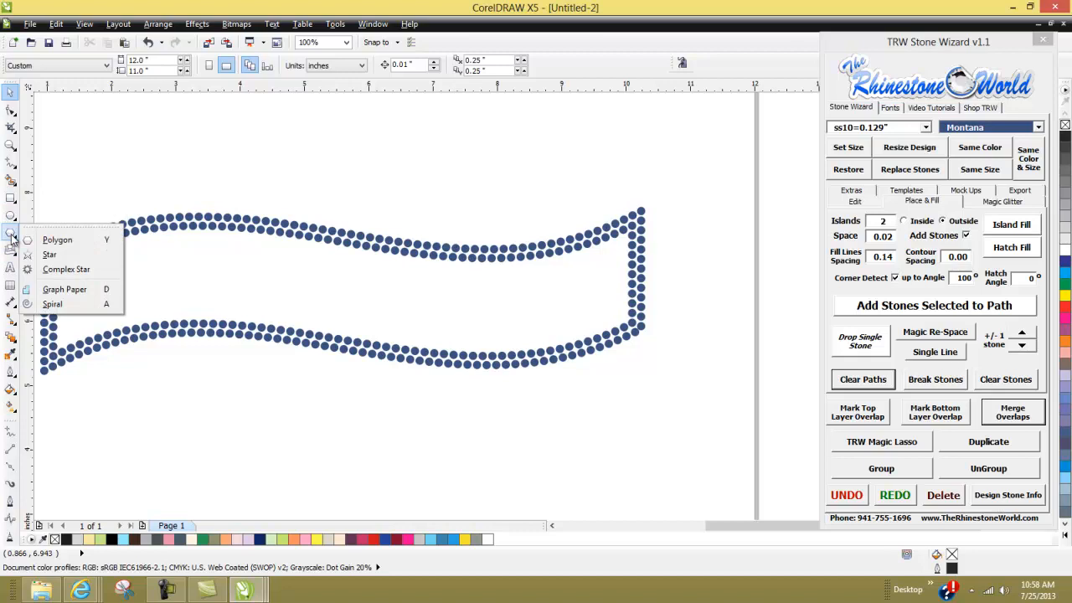
pyautogui.moveTo(51, 255)
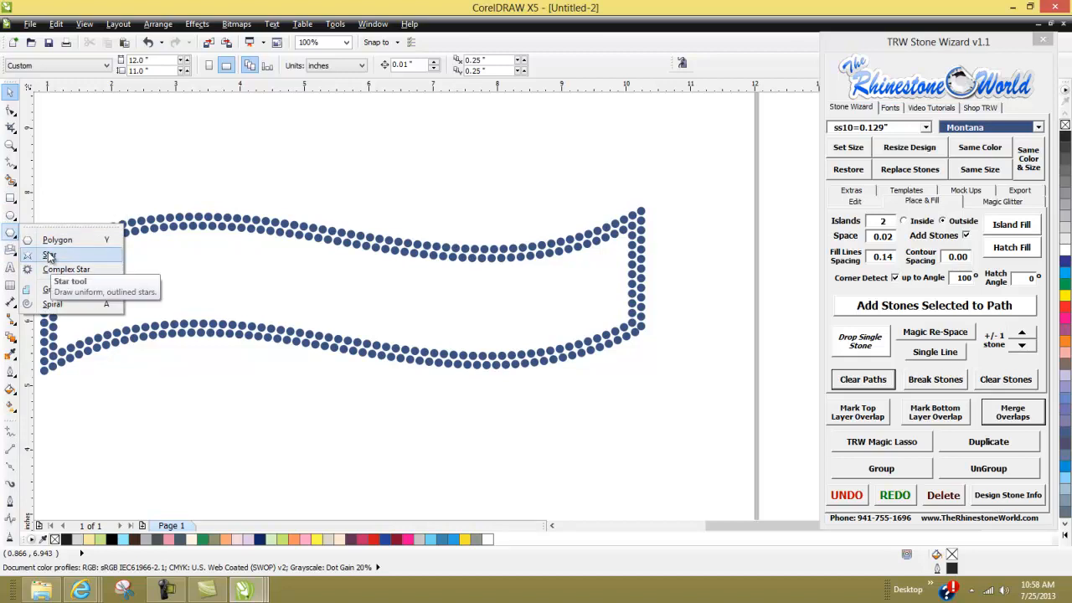
pyautogui.click(57, 255)
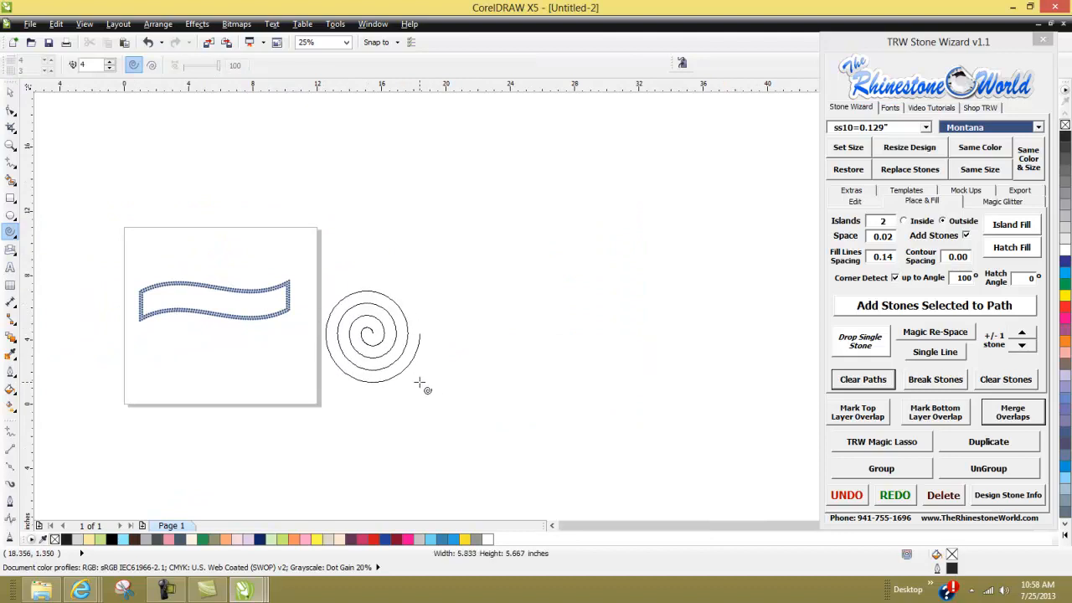
pyautogui.click(372, 335)
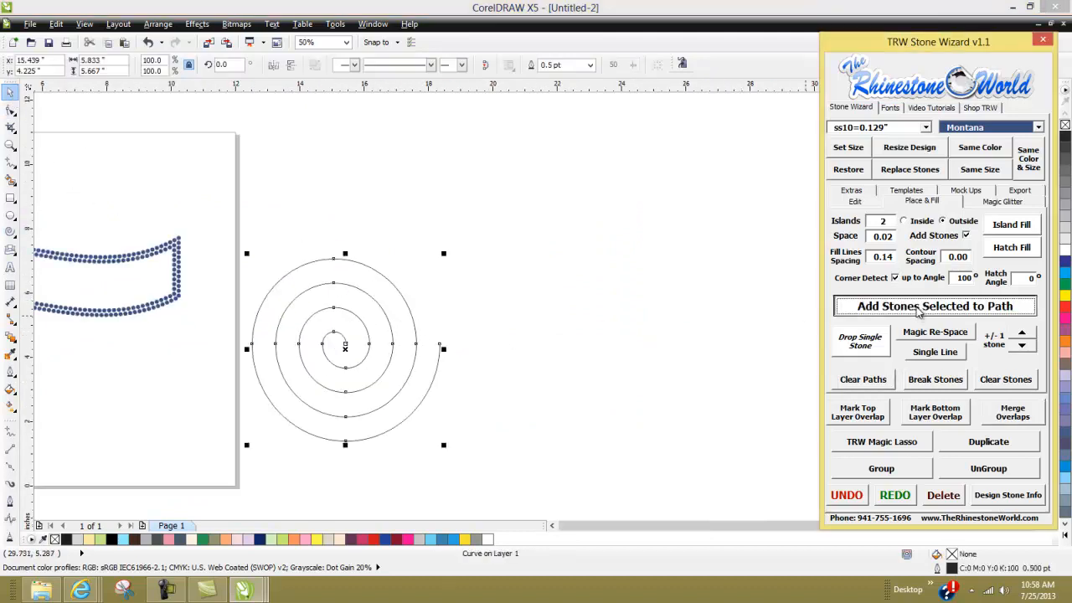
pyautogui.click(933, 305)
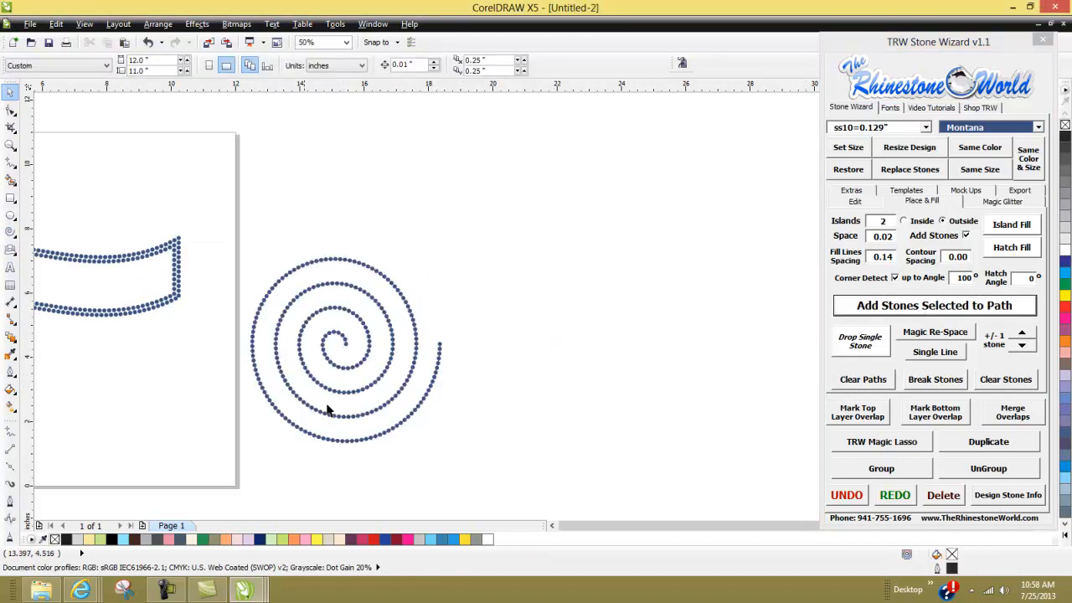
pyautogui.click(344, 347)
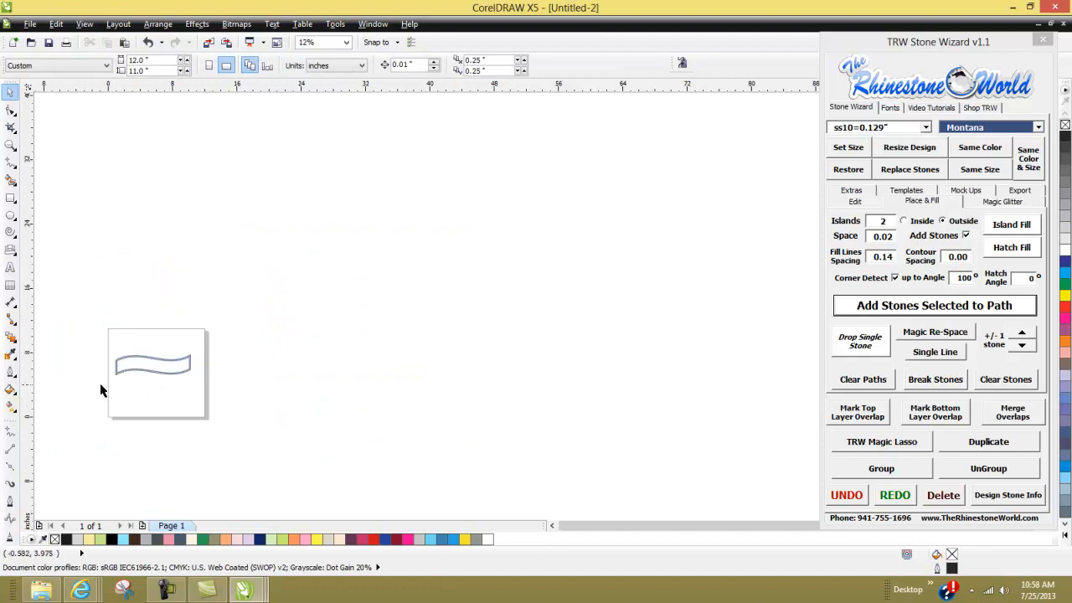
# Delete the stoned banner, draw an ellipse and convert it to an open arc.
pyautogui.click(933, 305)
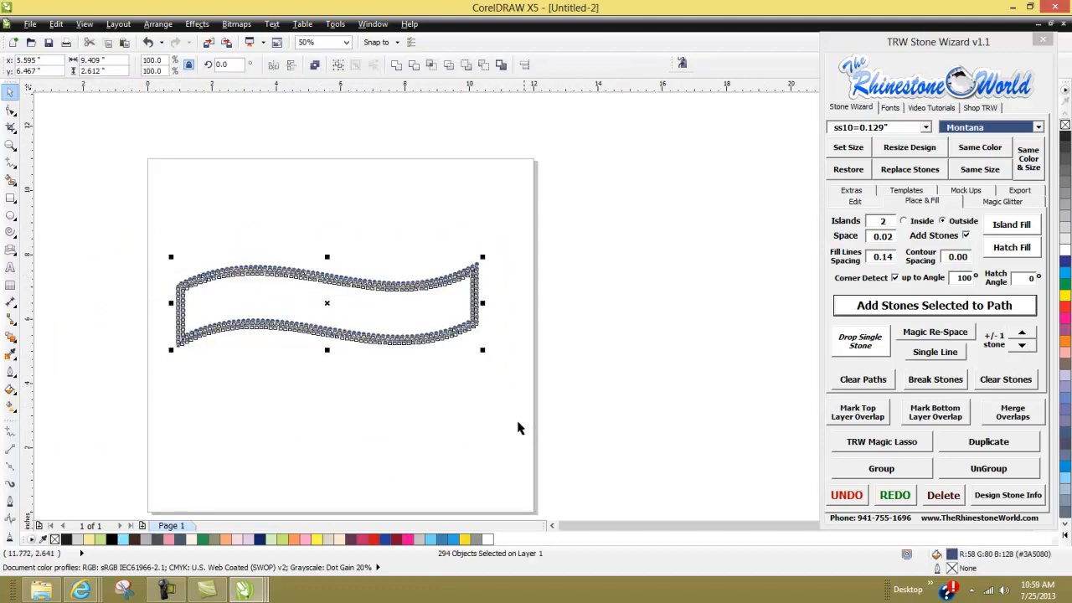
pyautogui.click(943, 496)
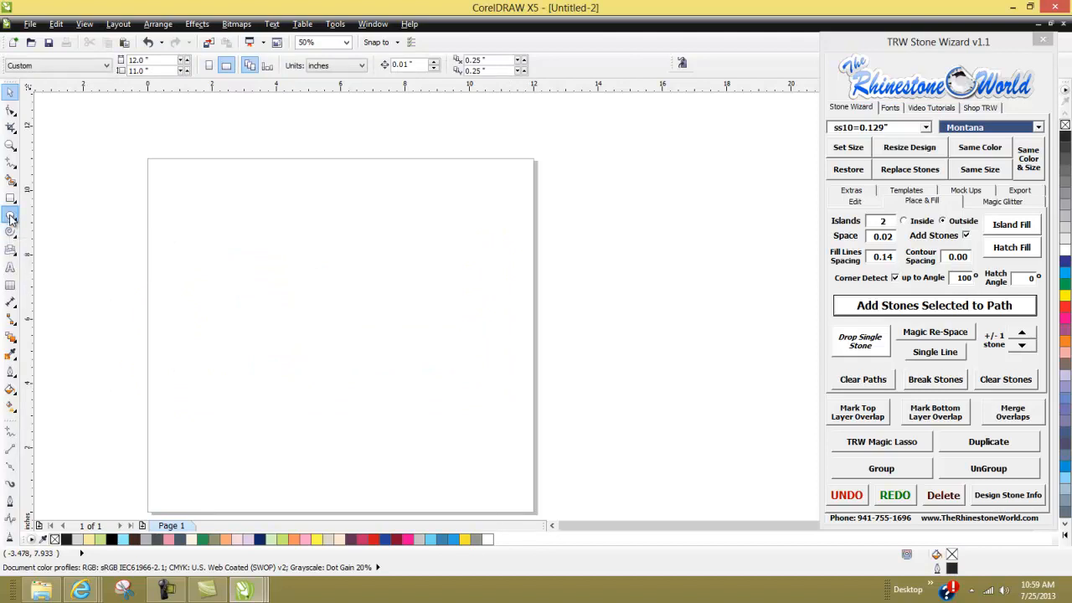
pyautogui.moveTo(272, 267); pyautogui.dragTo(409, 379)
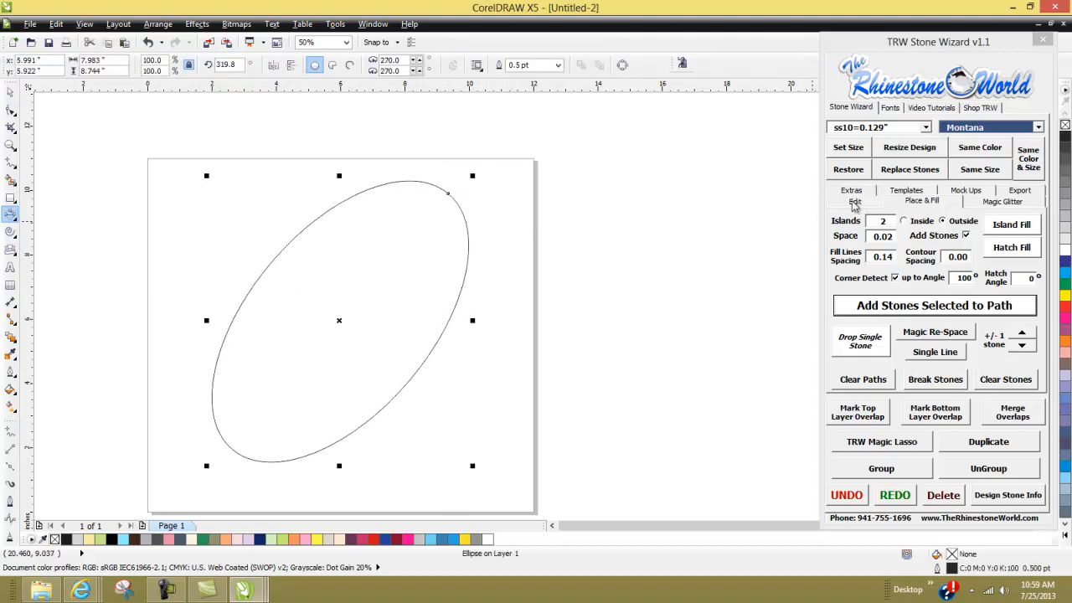
pyautogui.click(854, 201)
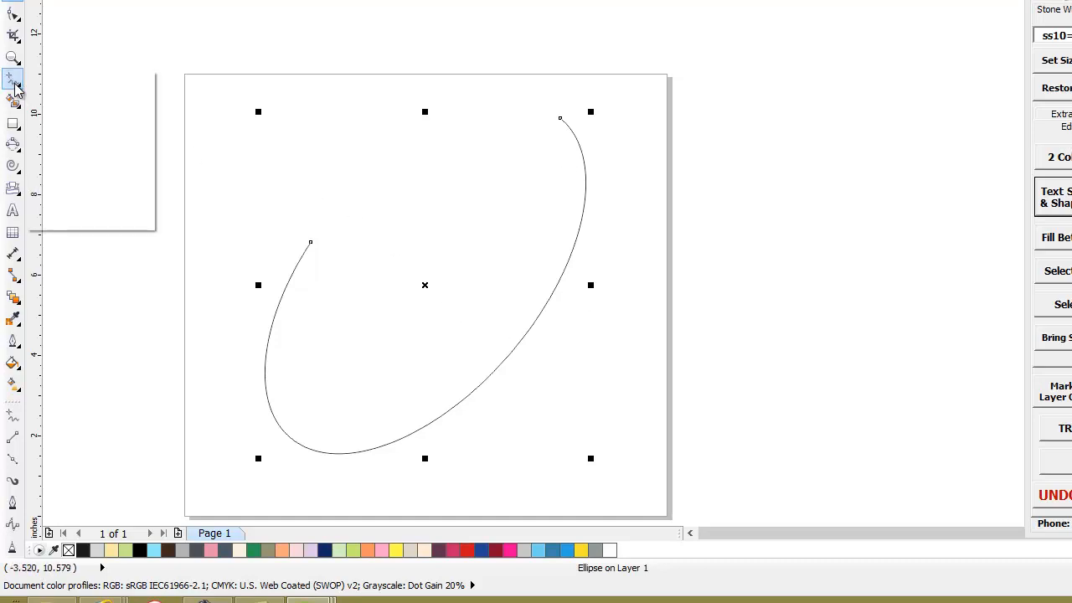
pyautogui.click(14, 80)
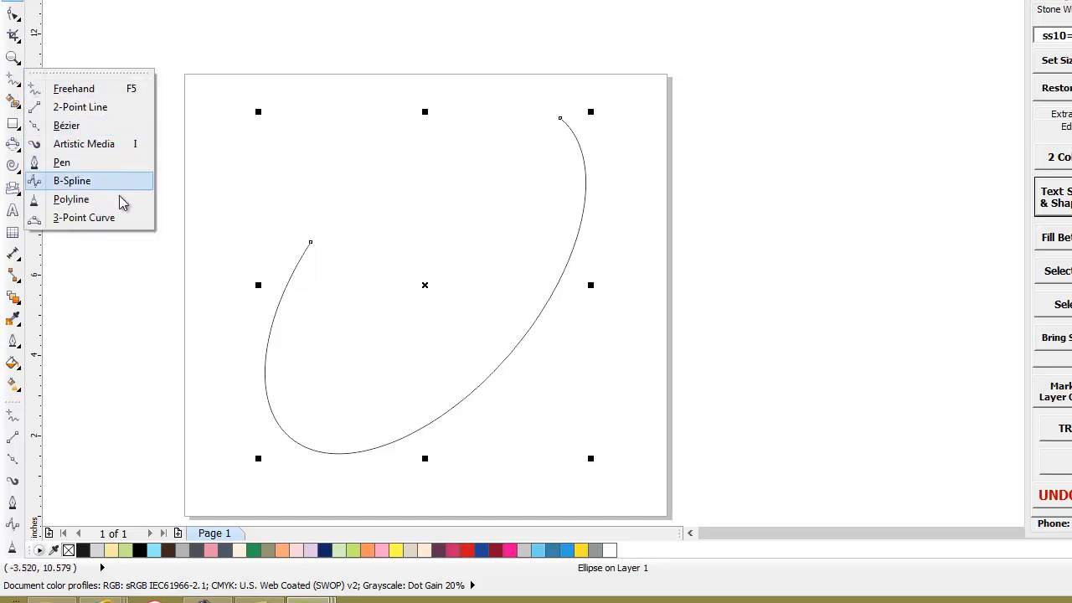
pyautogui.moveTo(616, 308)
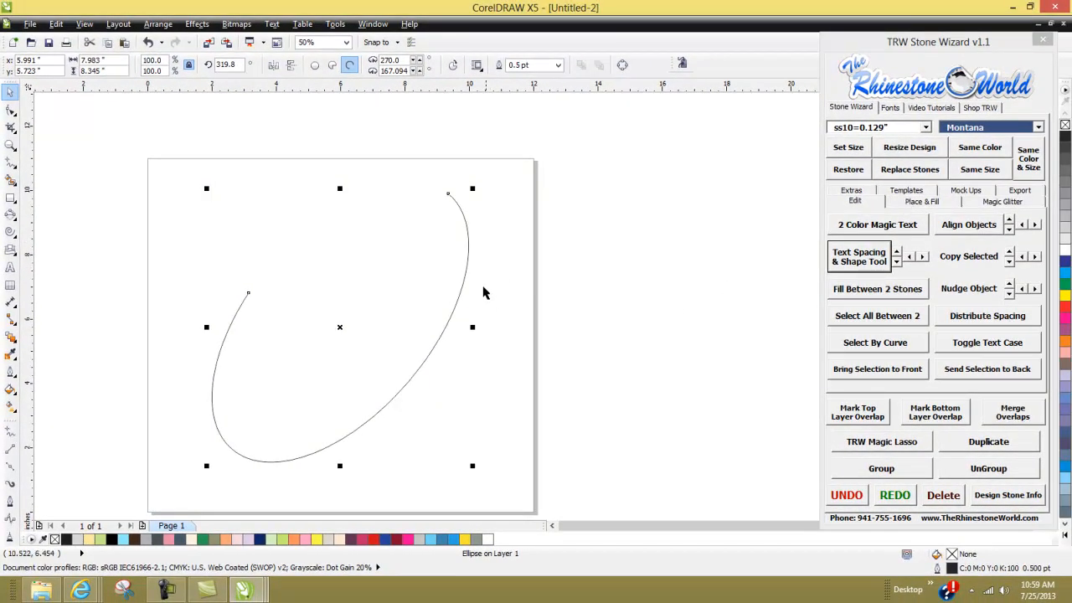
pyautogui.moveTo(419, 183)
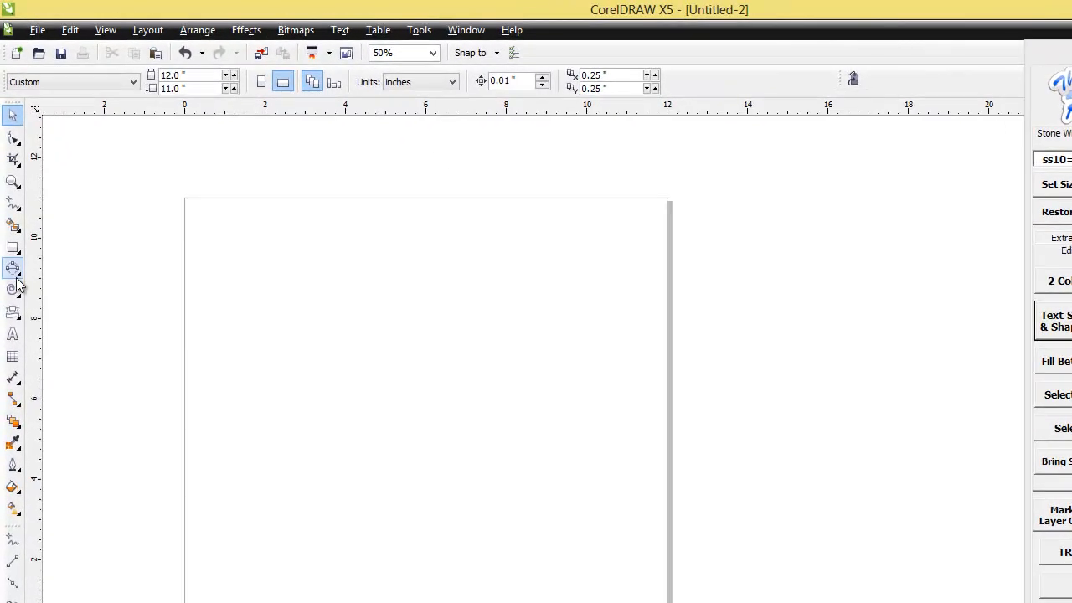
# Draw a pie-shaped ellipse with a wedge cut out using the Ellipse tool's Pie mode.
pyautogui.click(14, 269)
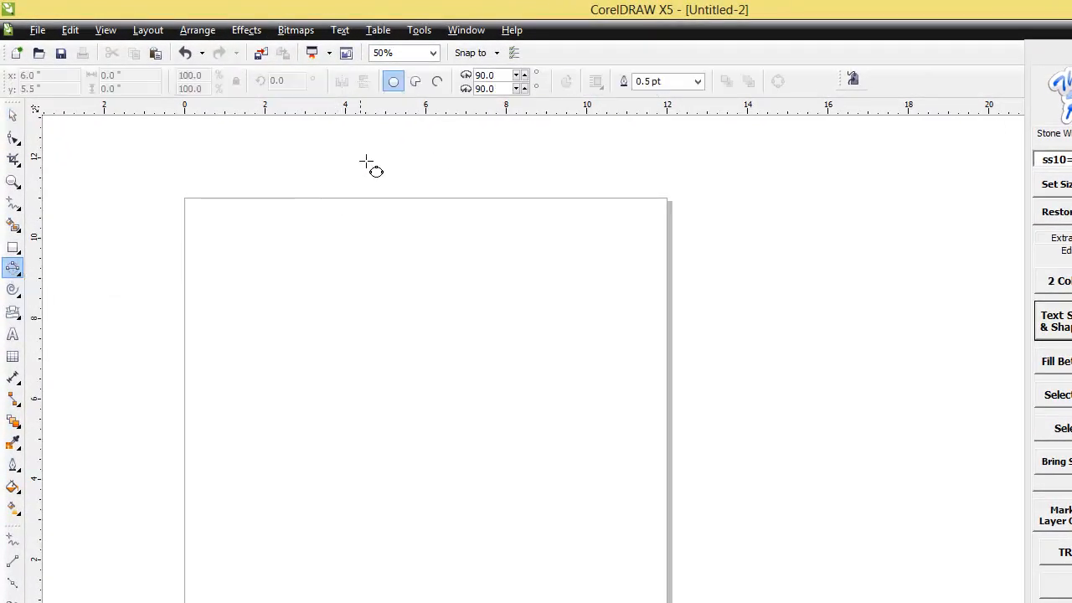
pyautogui.moveTo(416, 80)
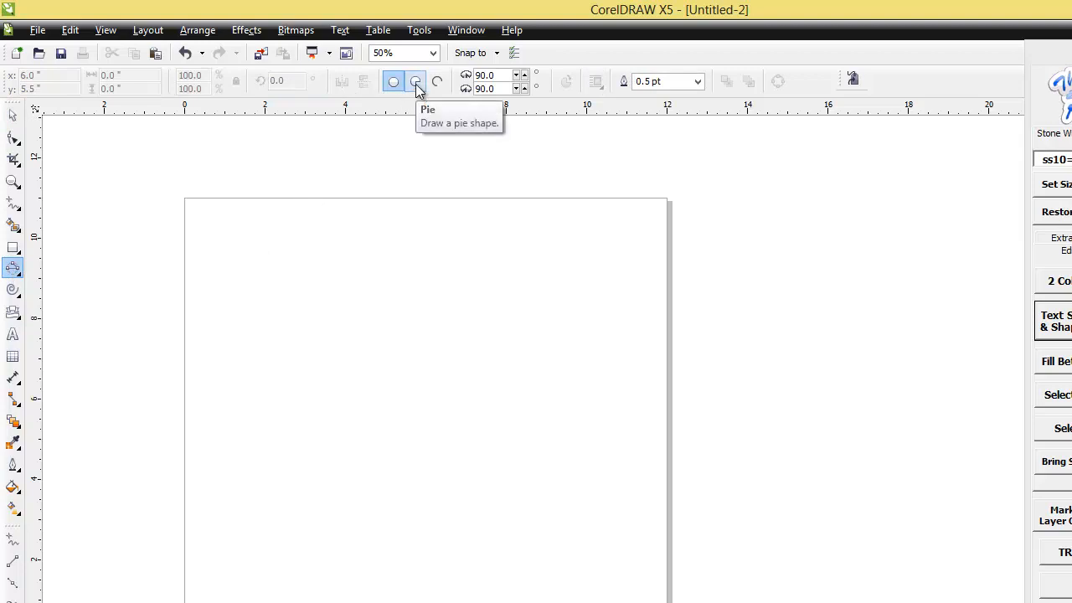
pyautogui.click(416, 80)
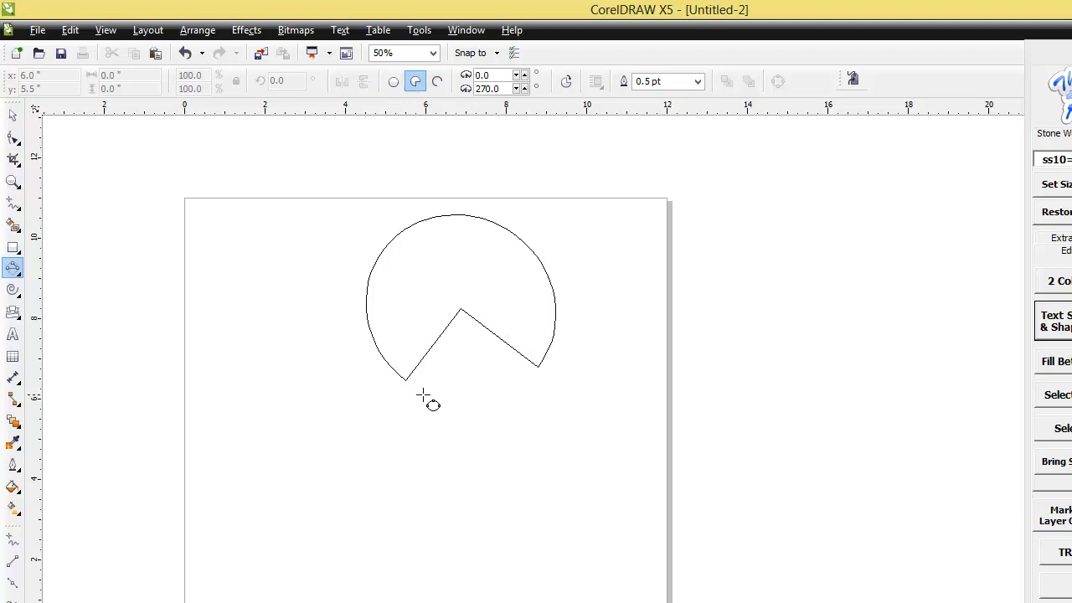
pyautogui.click(459, 297)
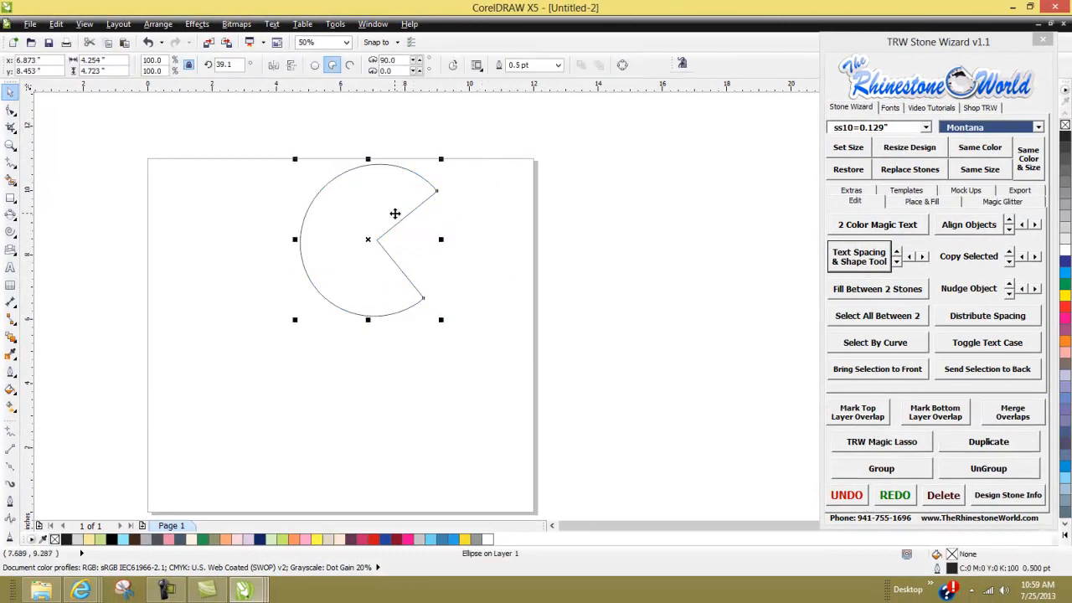
pyautogui.moveTo(444, 149)
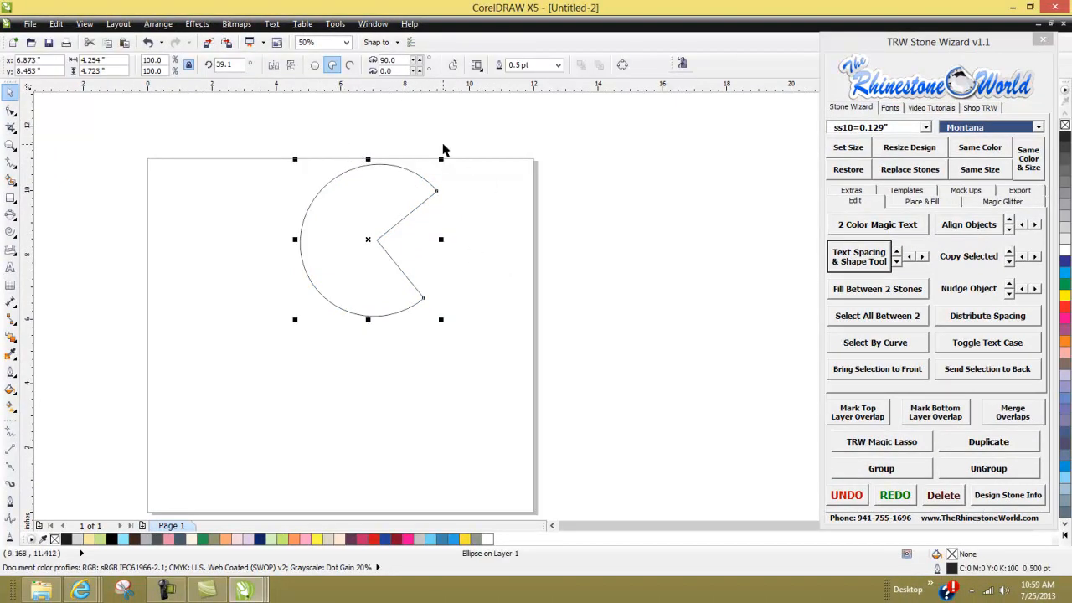
pyautogui.moveTo(236, 216)
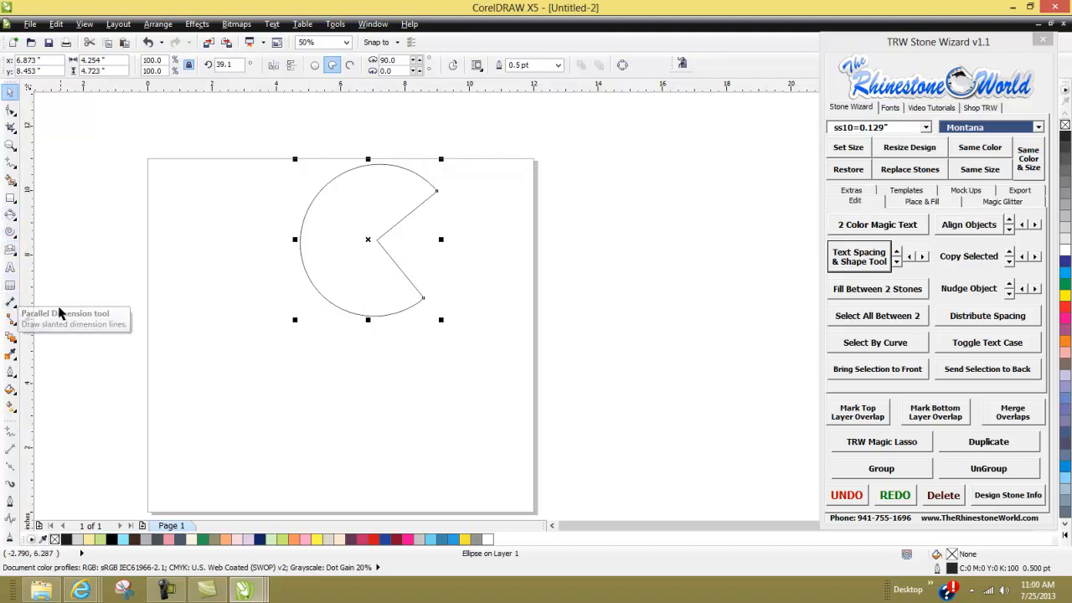
pyautogui.moveTo(402, 329)
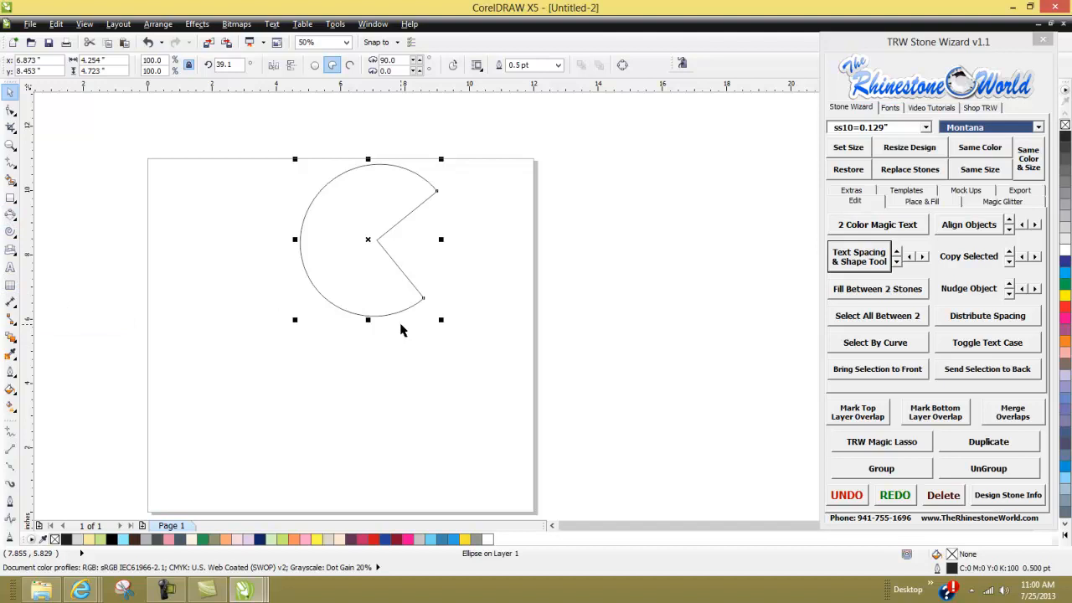
pyautogui.moveTo(925, 61)
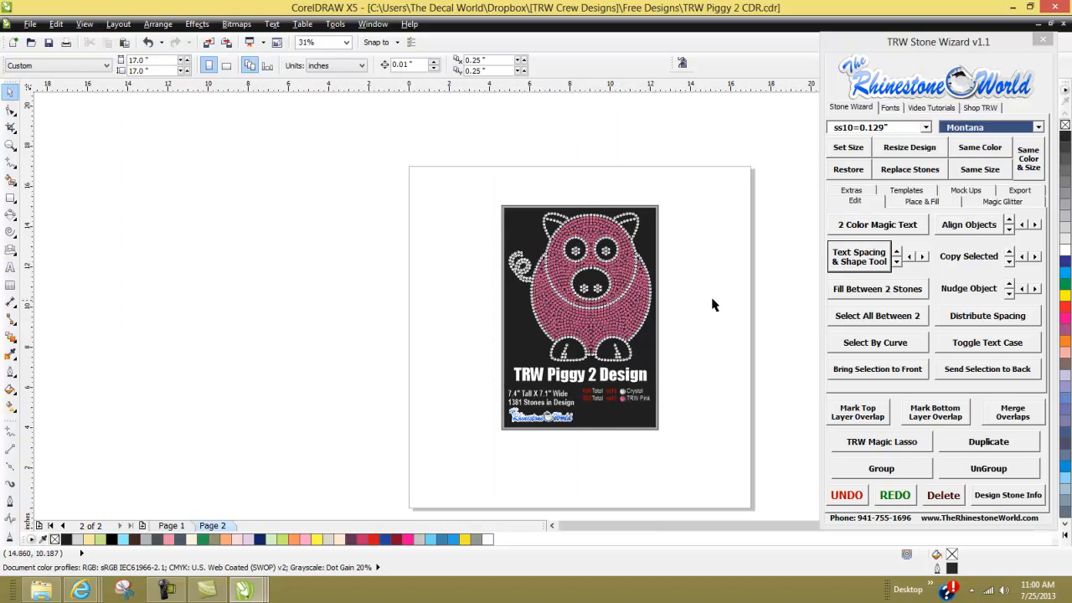
pyautogui.moveTo(654, 422)
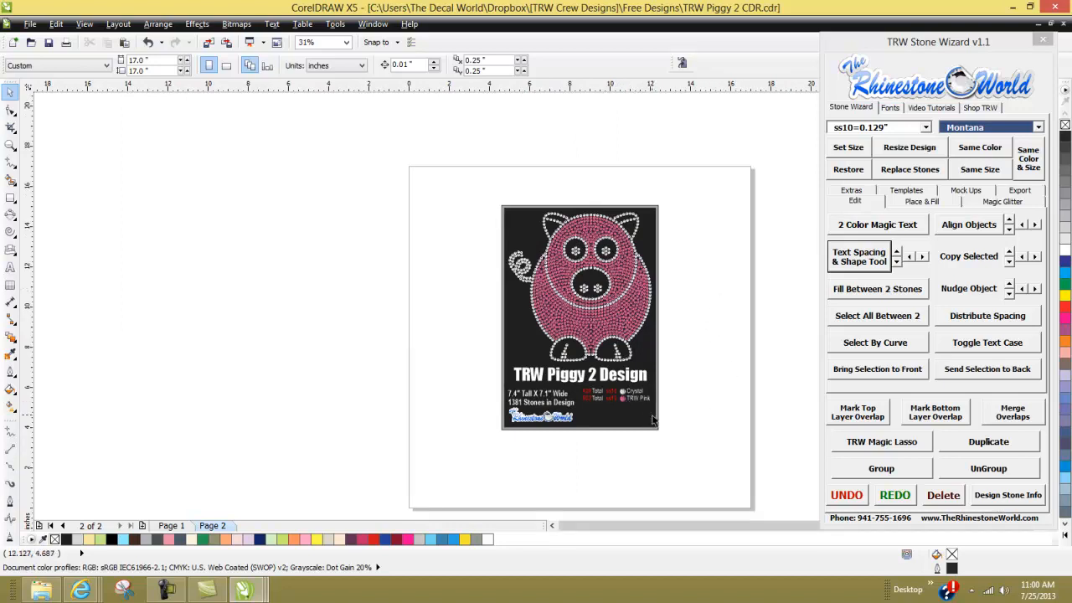
pyautogui.moveTo(633, 339)
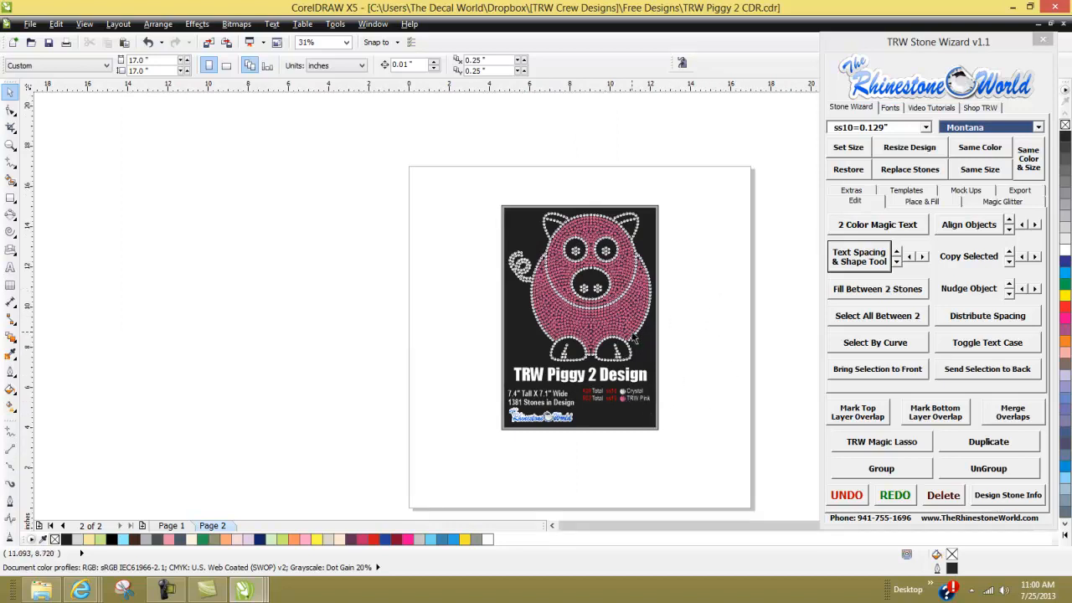
pyautogui.moveTo(673, 328)
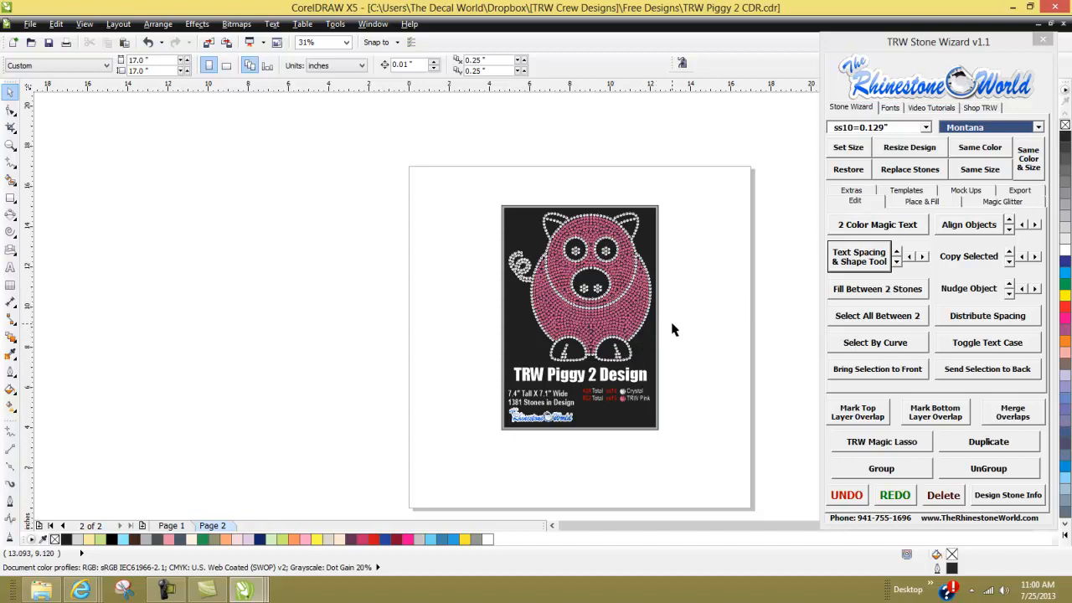
pyautogui.moveTo(711, 345)
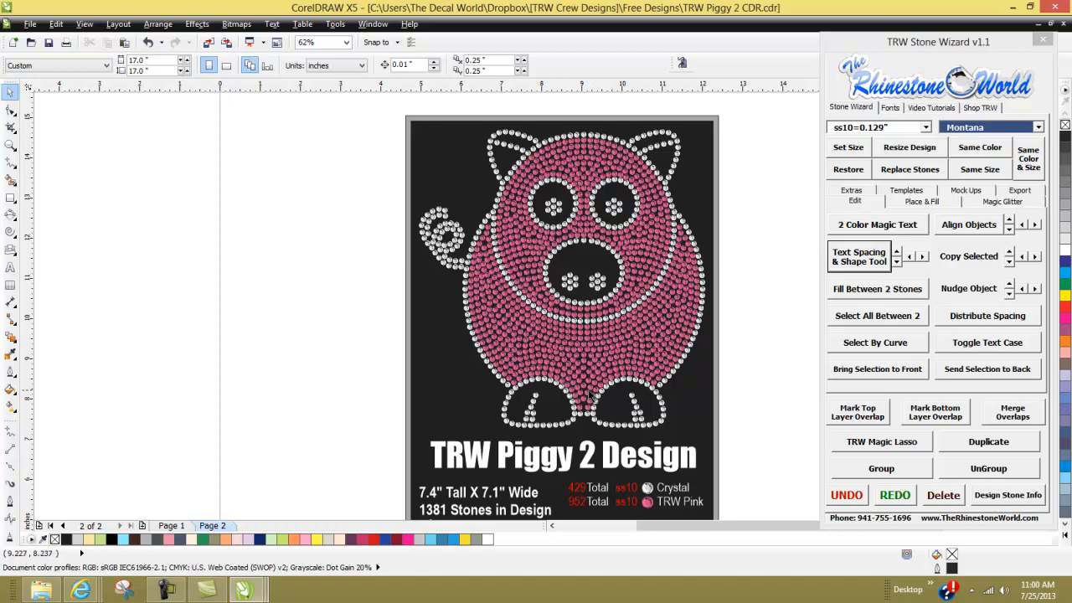
pyautogui.moveTo(751, 345)
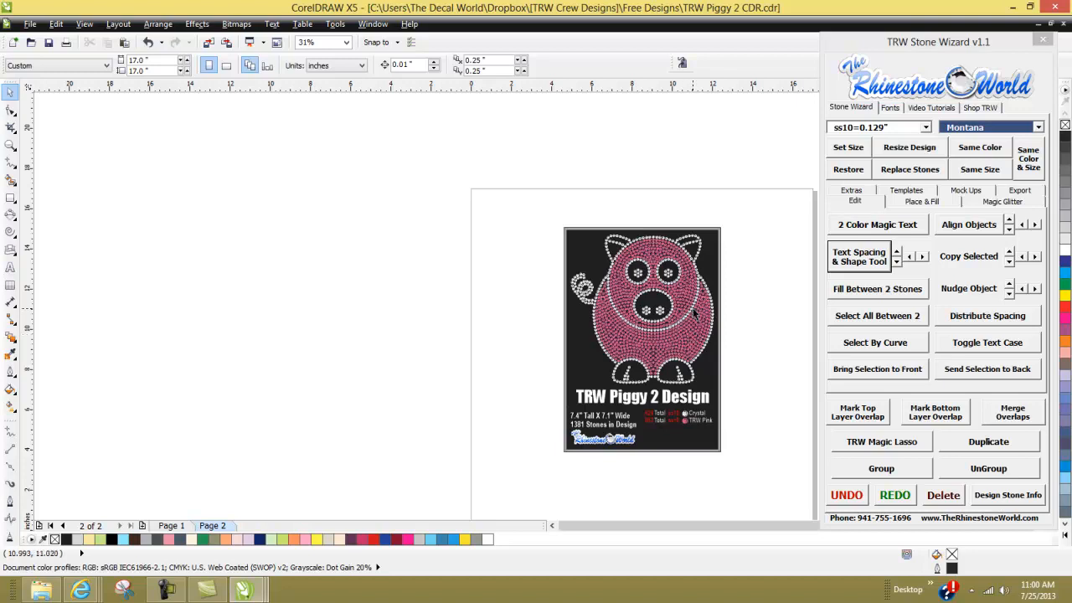
pyautogui.moveTo(694, 328)
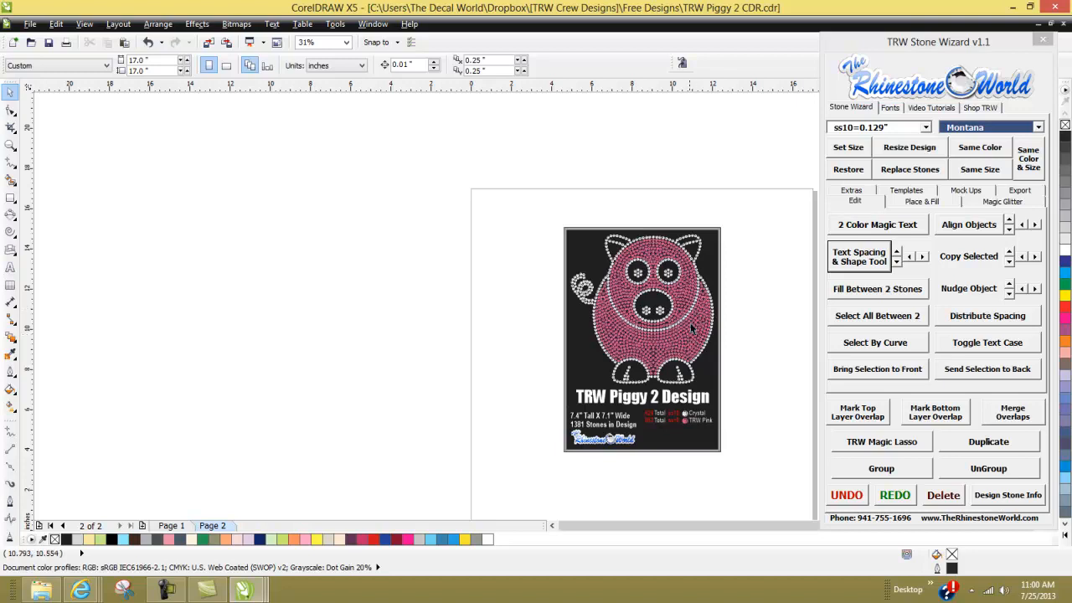
pyautogui.moveTo(684, 335)
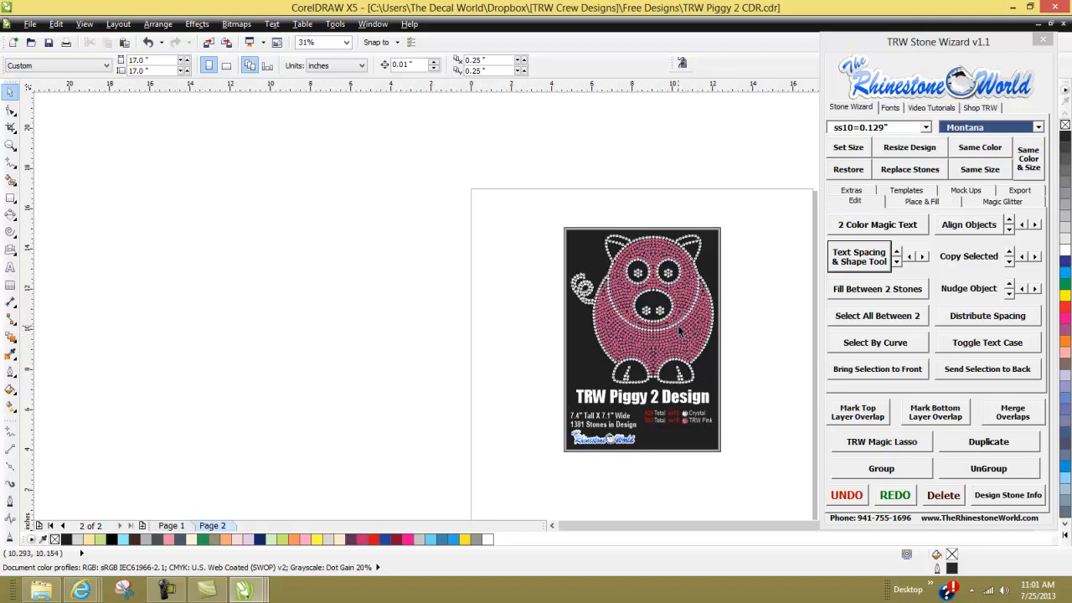
pyautogui.moveTo(744, 332)
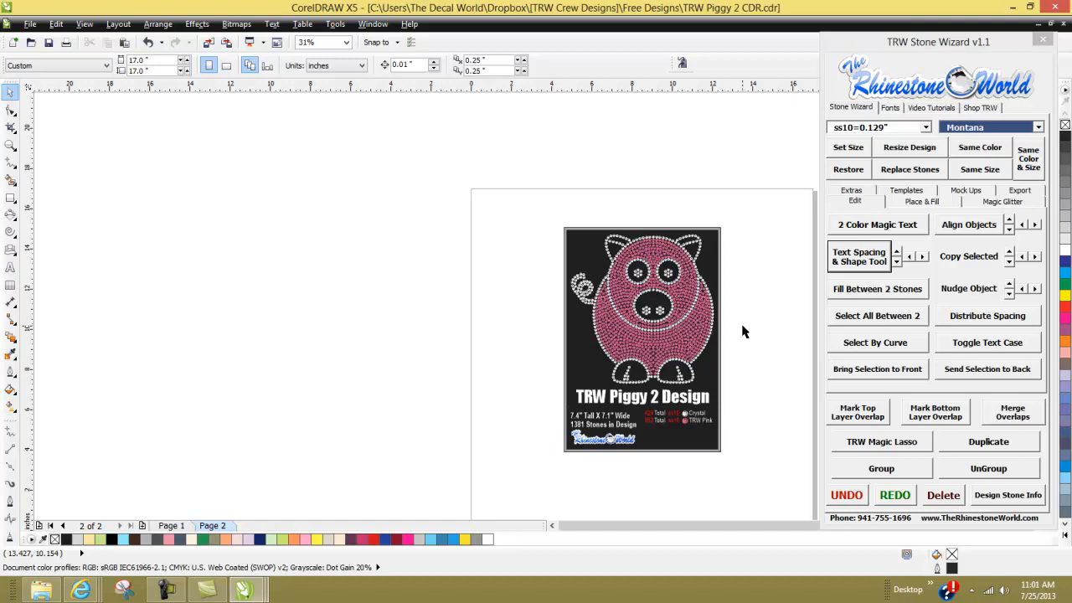
pyautogui.moveTo(752, 318)
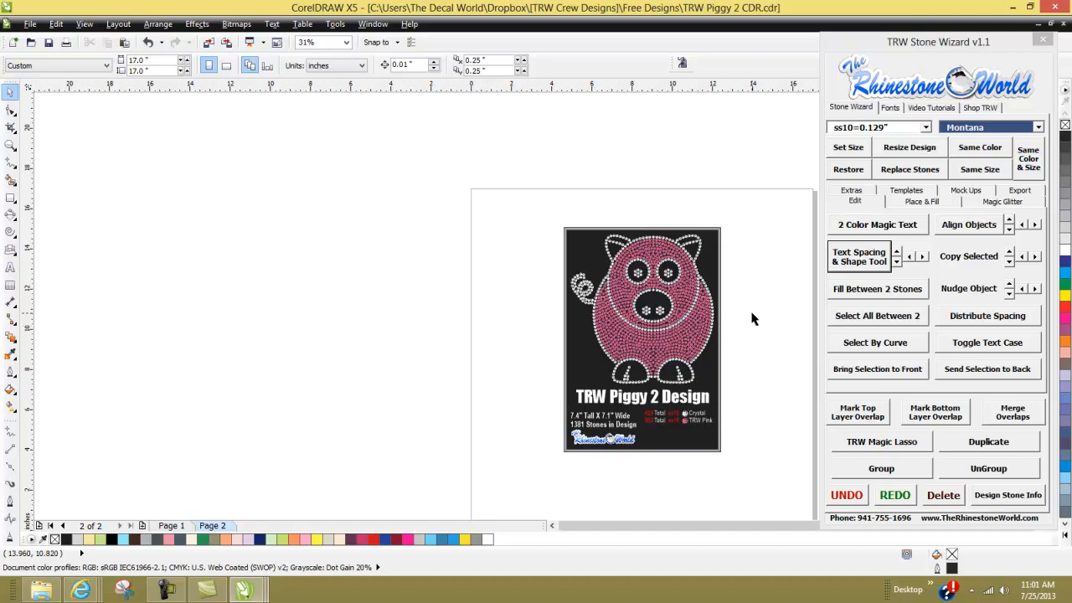
pyautogui.moveTo(741, 361)
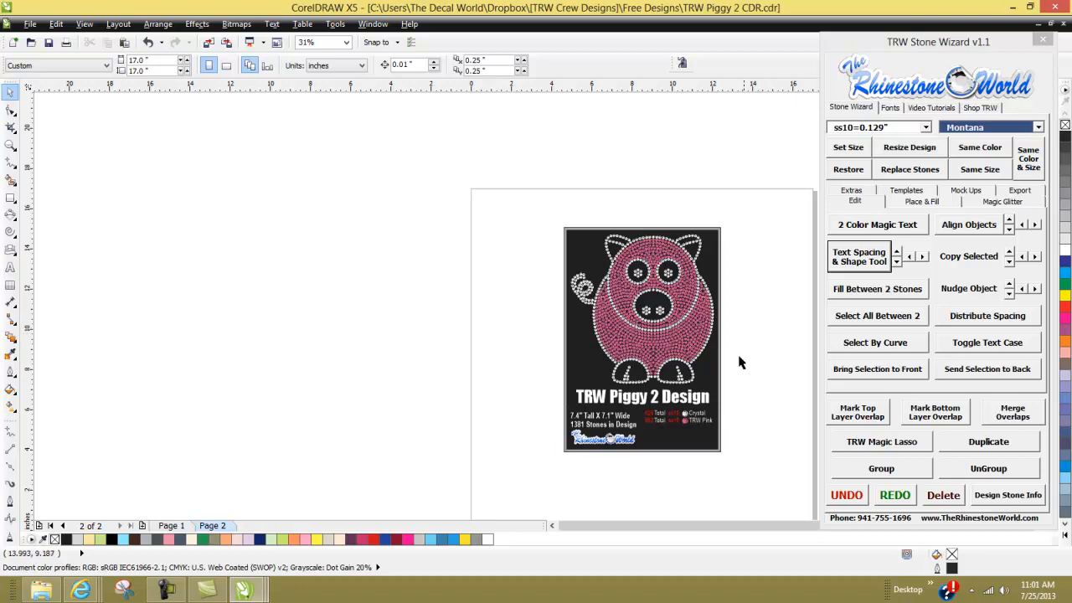
pyautogui.moveTo(717, 326)
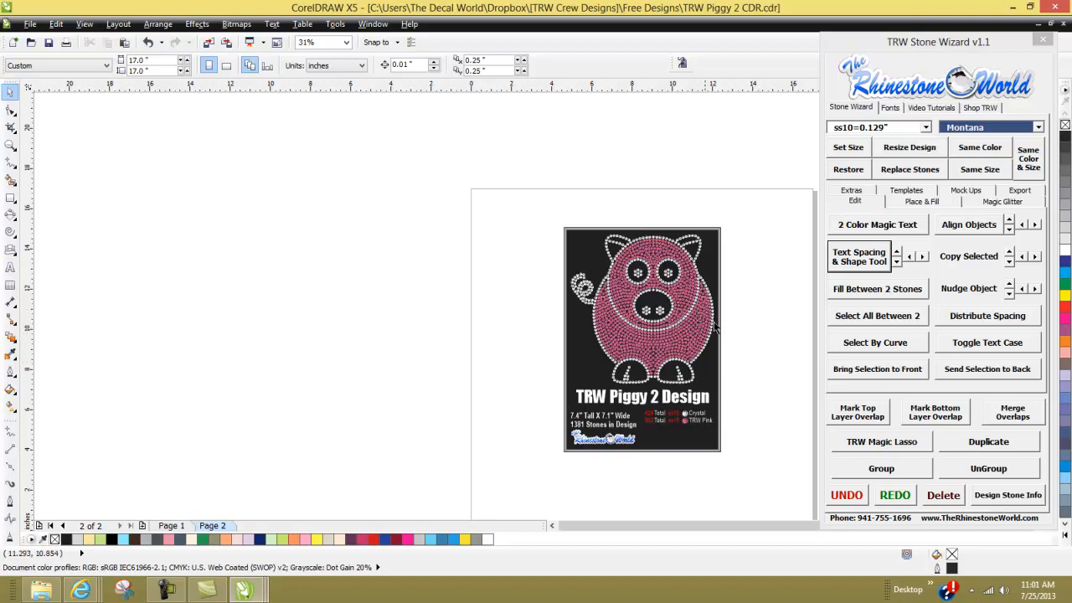
pyautogui.moveTo(747, 350)
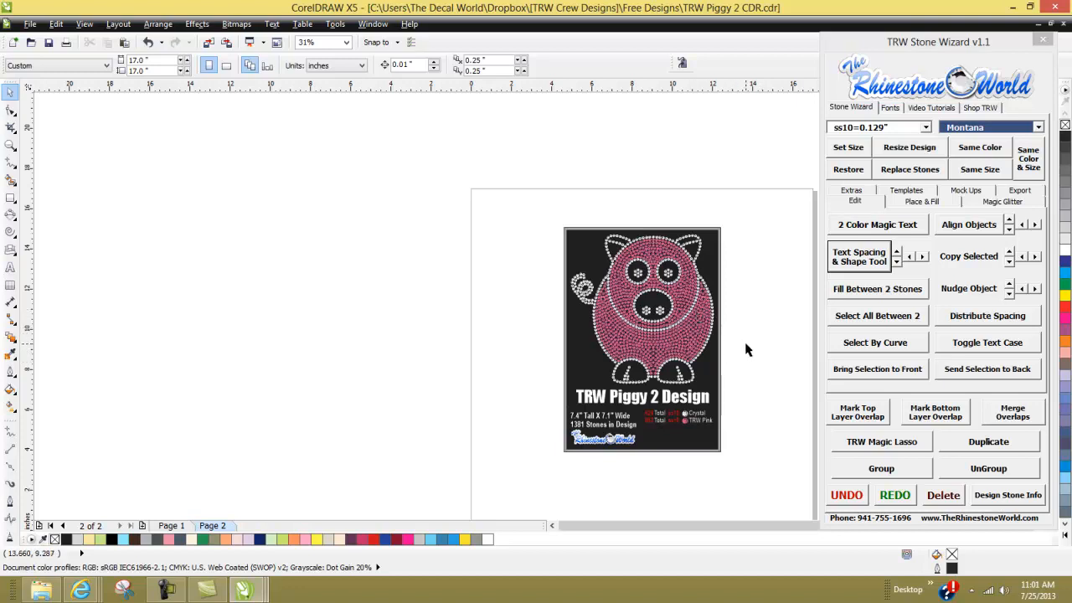
pyautogui.moveTo(757, 326)
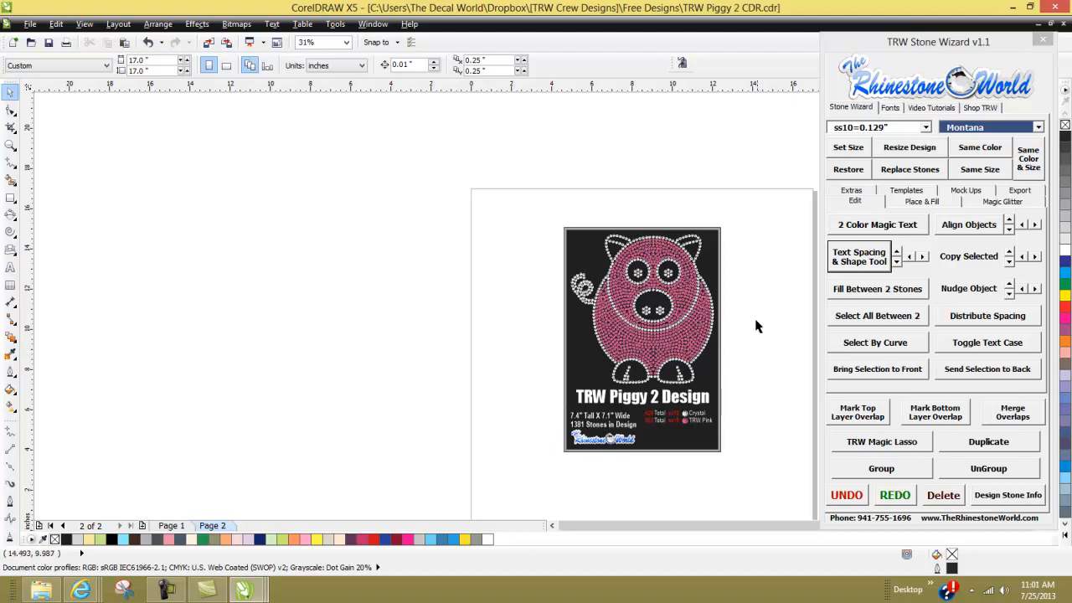